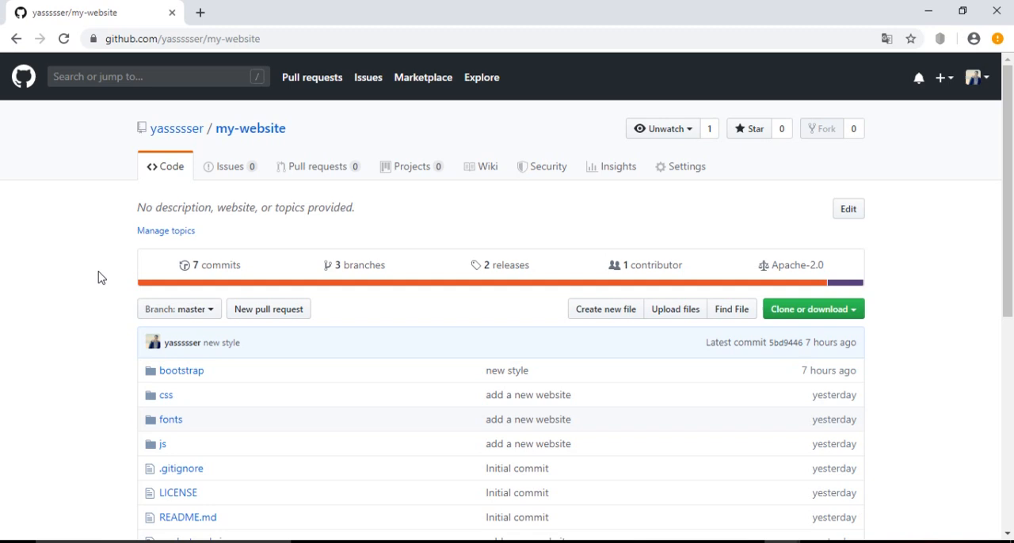
mouse_move(351, 291)
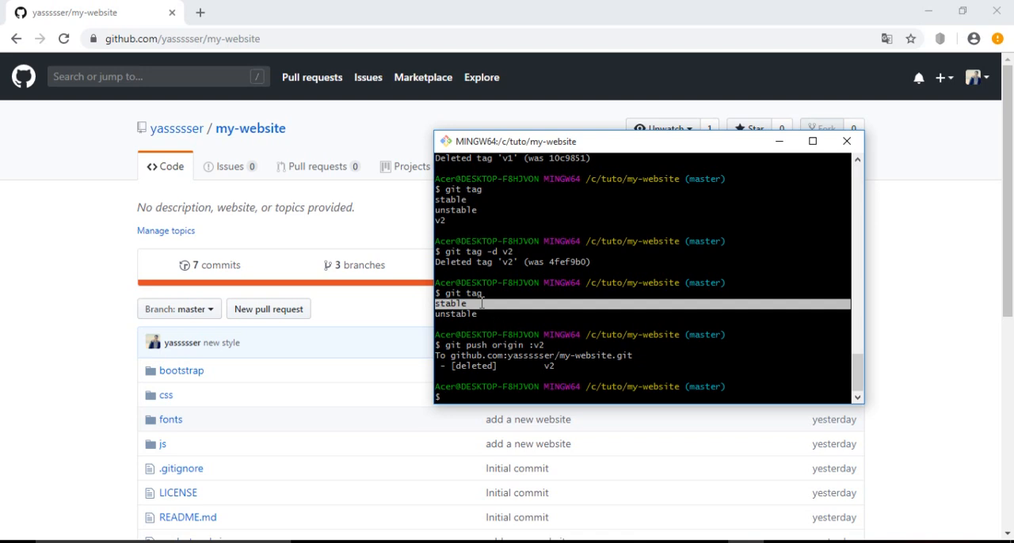
mouse_move(582, 371)
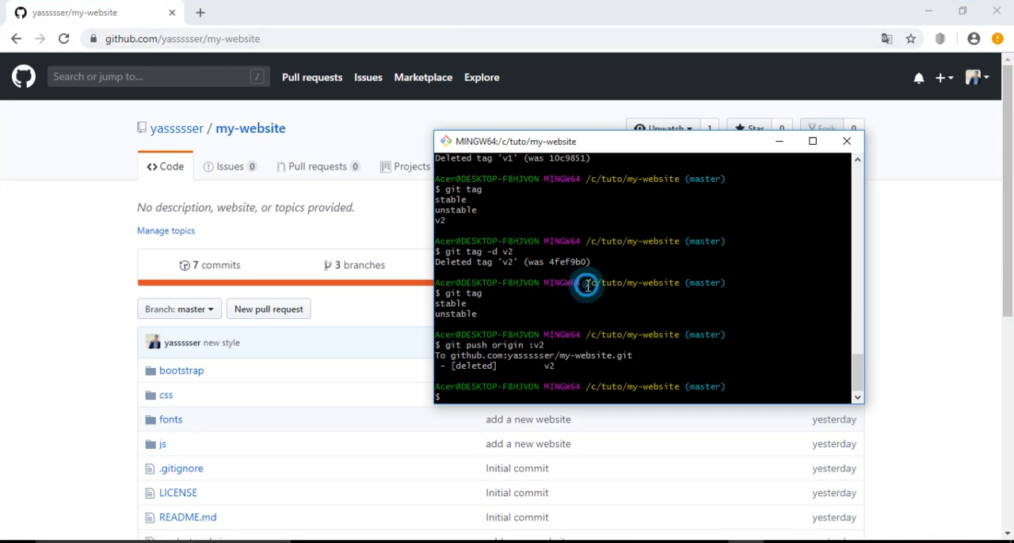
- Run git log --oneline --decorate and select the latest commit hash 5bd9446
text(git log --)
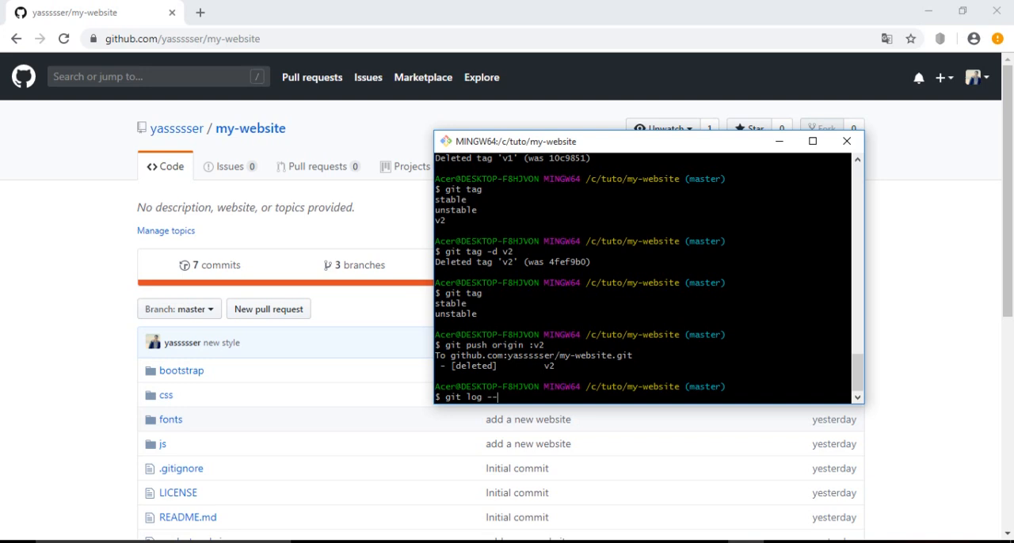
text(oneline)
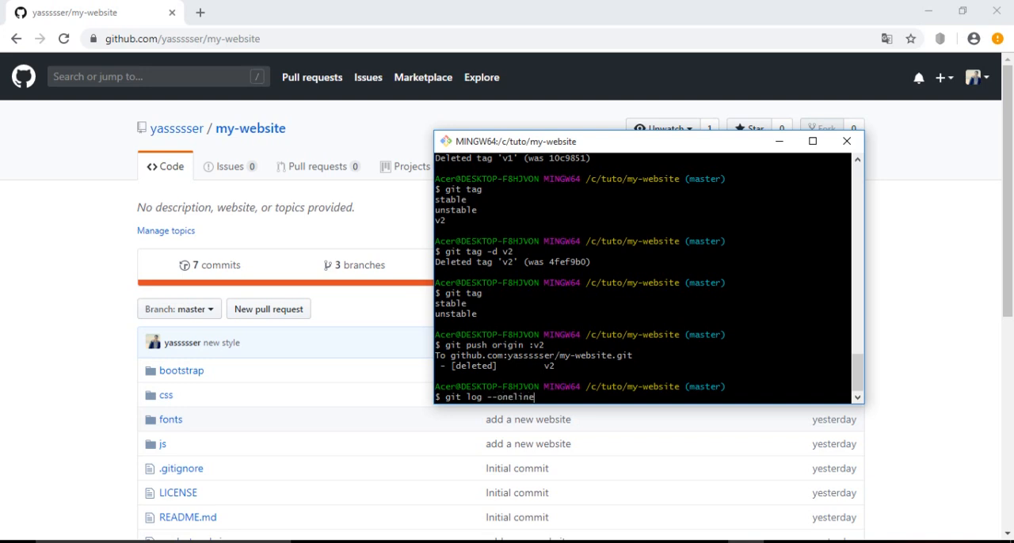
text(--d)
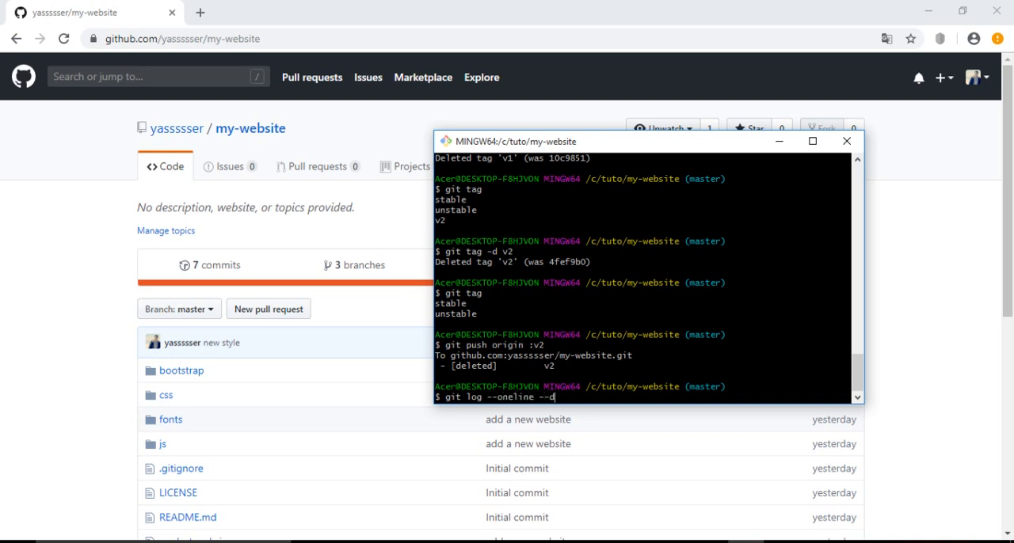
text(ecorate)
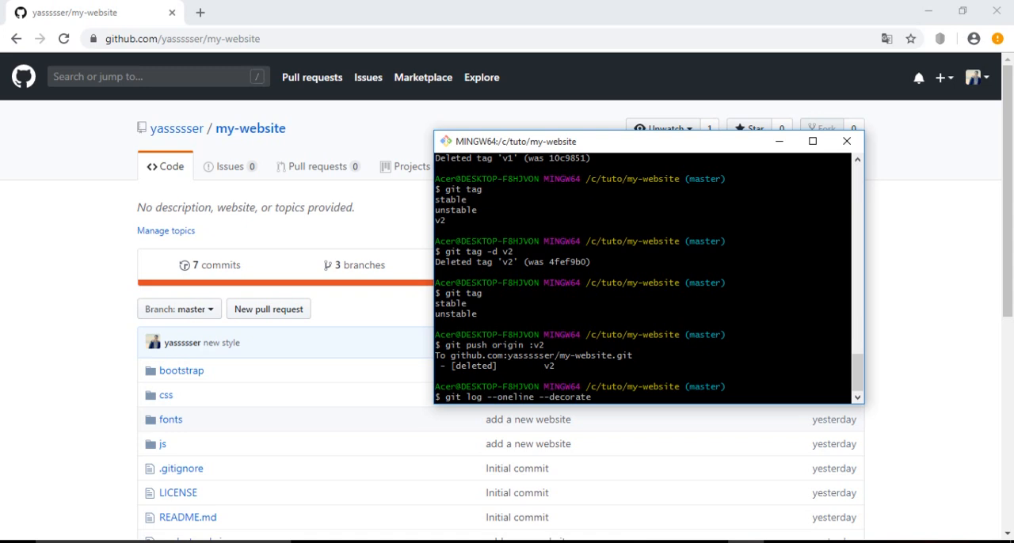
key(Return)
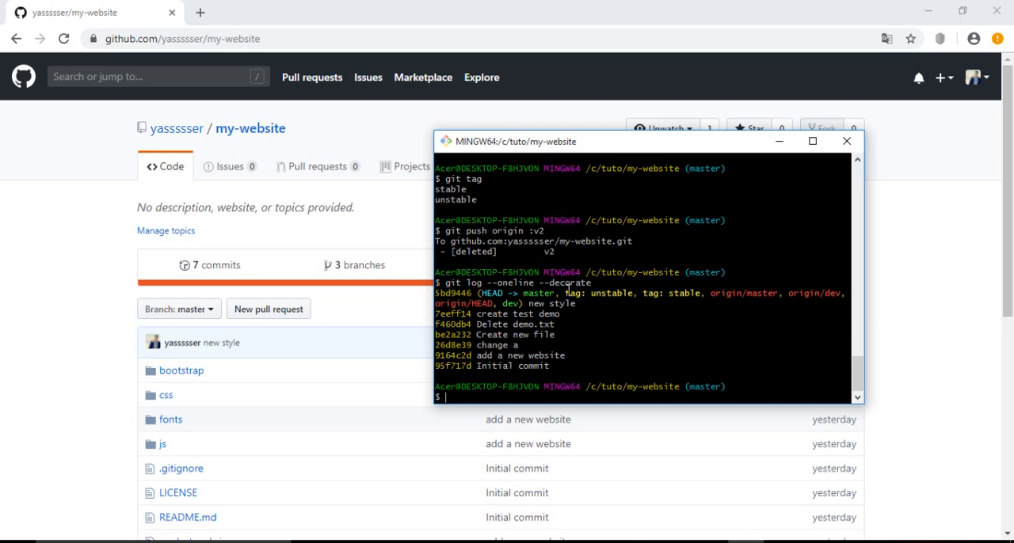
drag(562, 293, 697, 293)
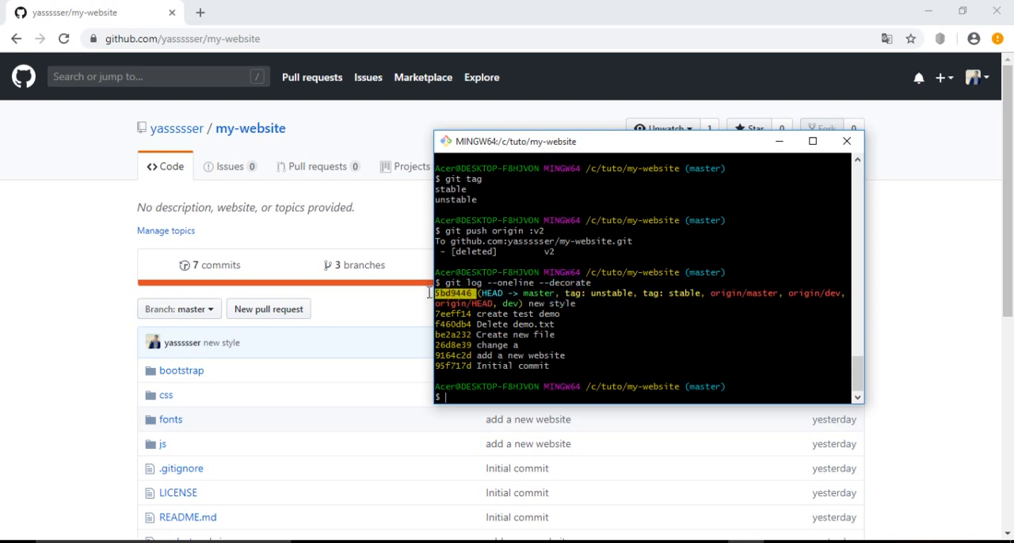
mouse_move(593, 329)
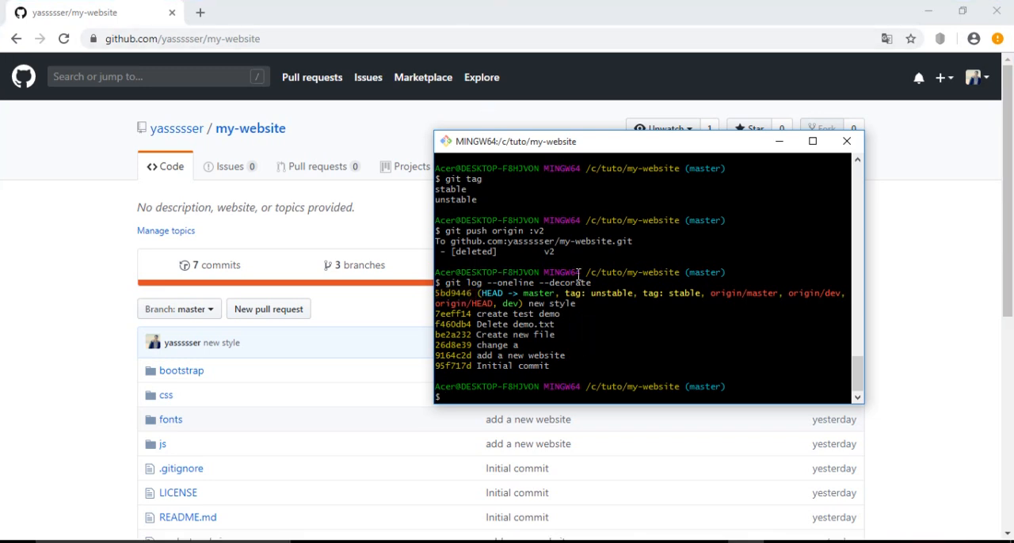
mouse_move(744, 332)
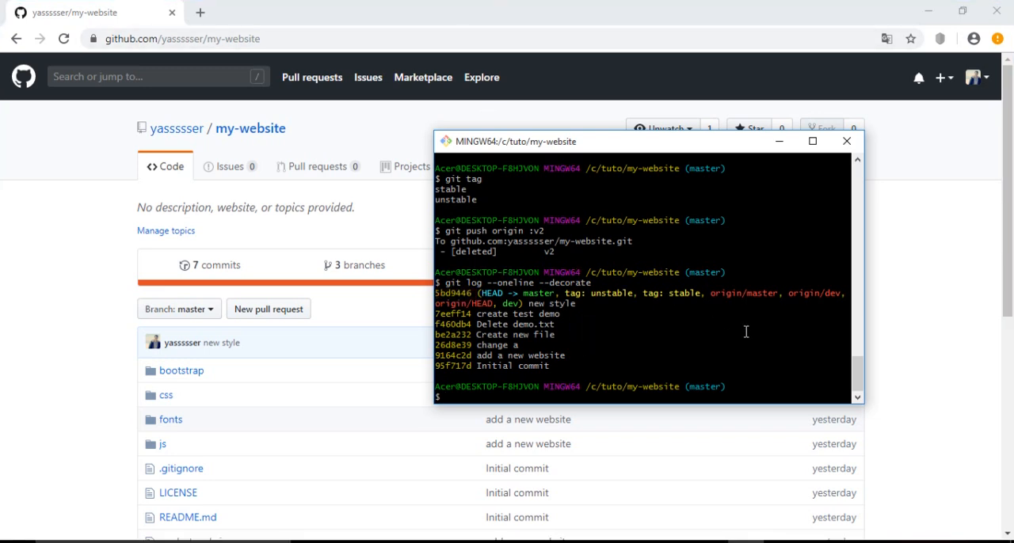
mouse_move(679, 334)
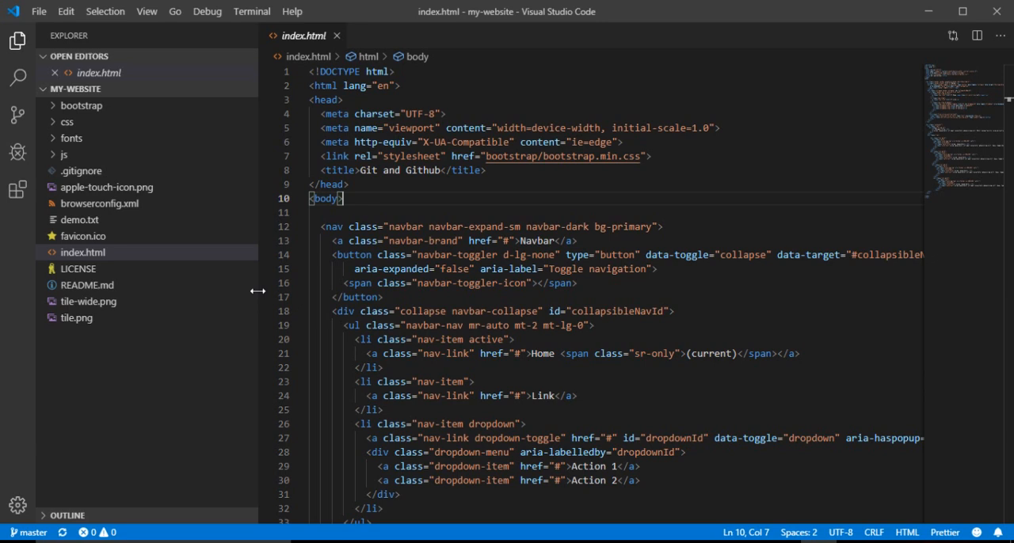
mouse_move(100, 209)
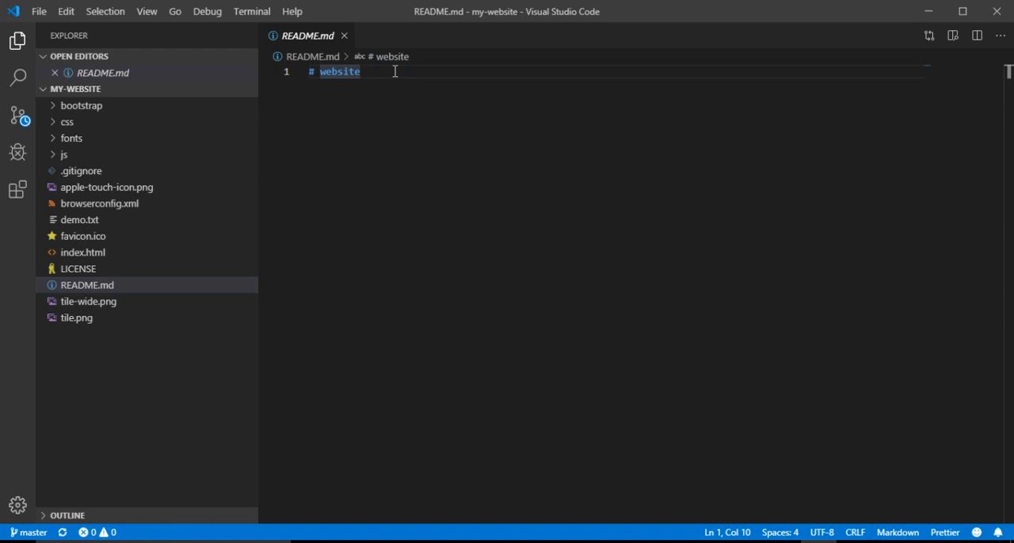
- Add the heading '## learn about tags' on a new line below '# website' in README.md
key(Enter)
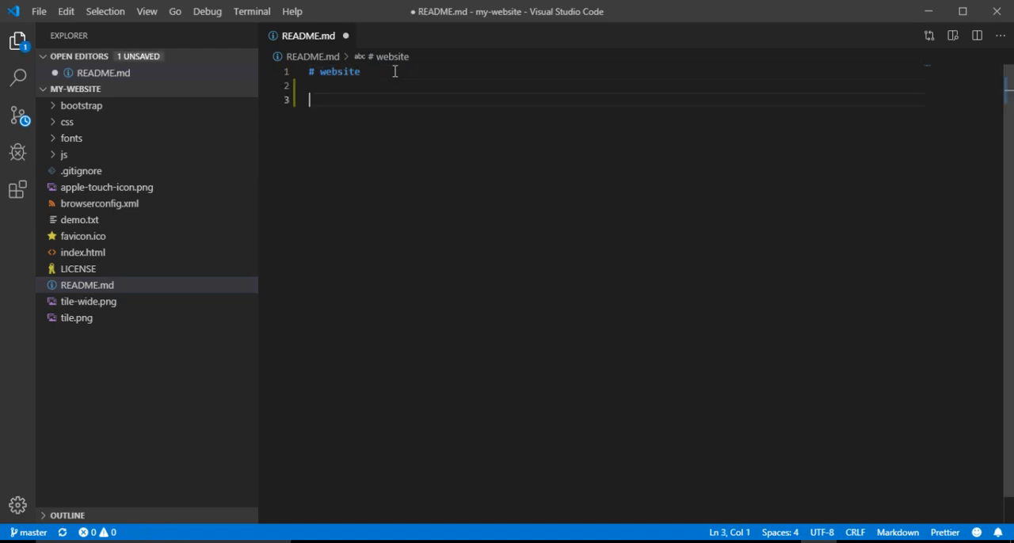
text(#)
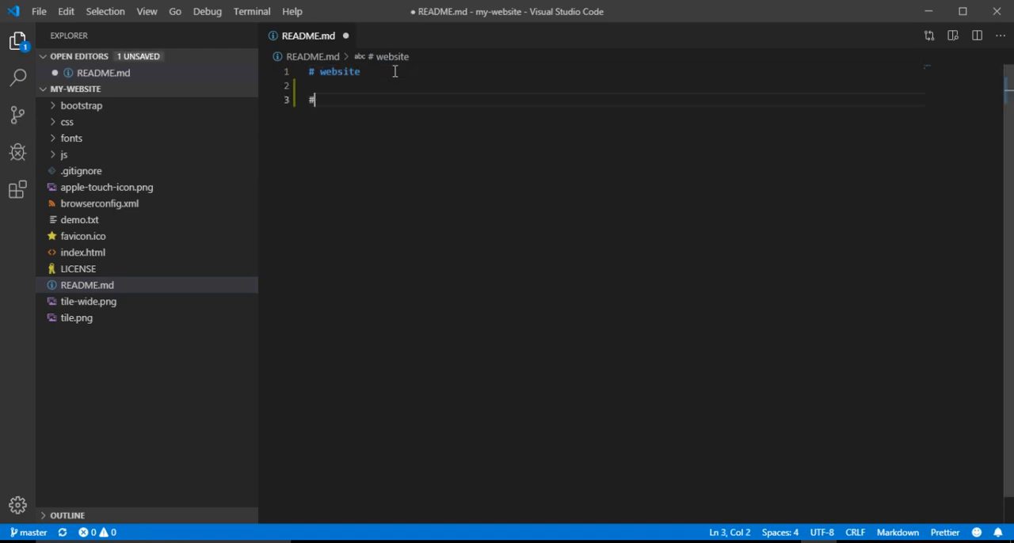
text(#)
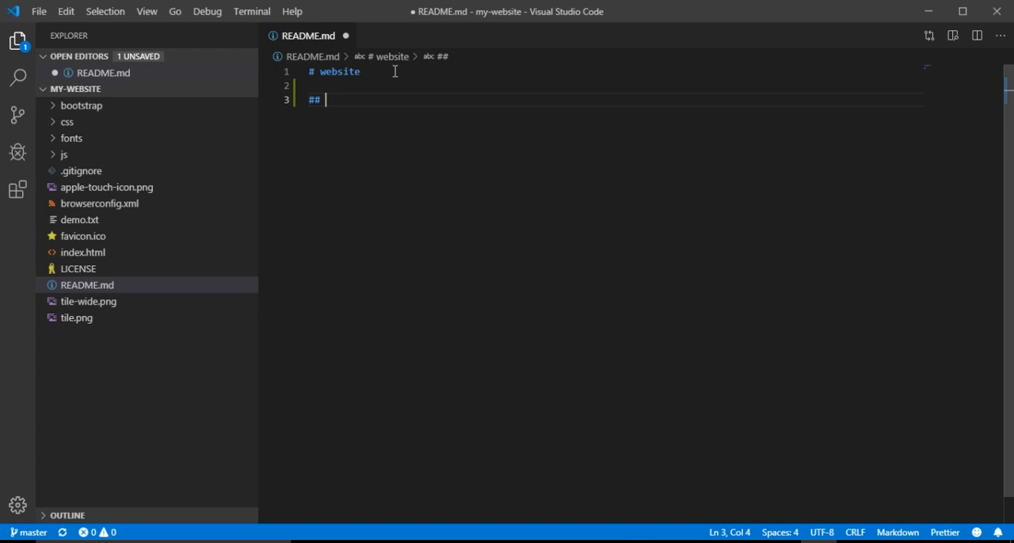
text(lear)
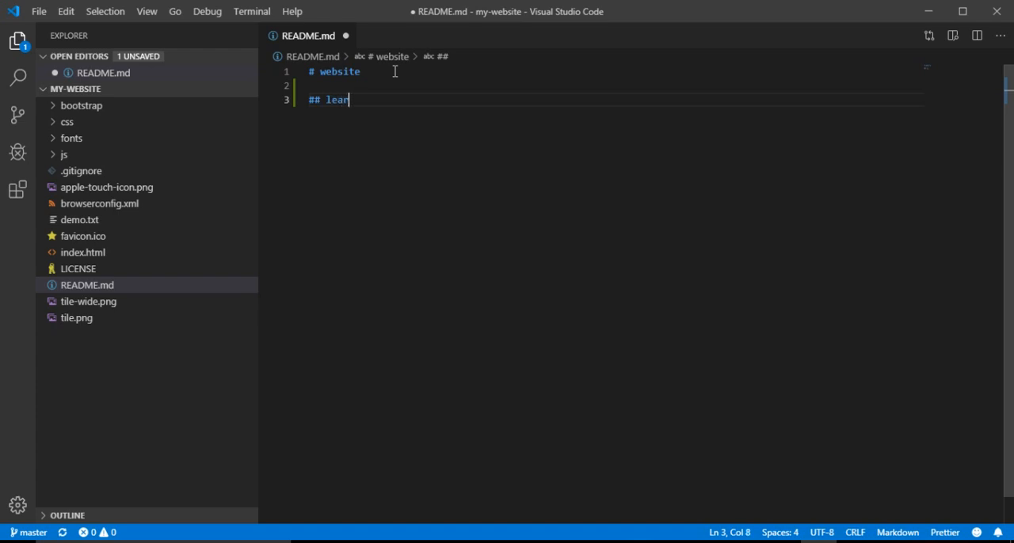
text(n about)
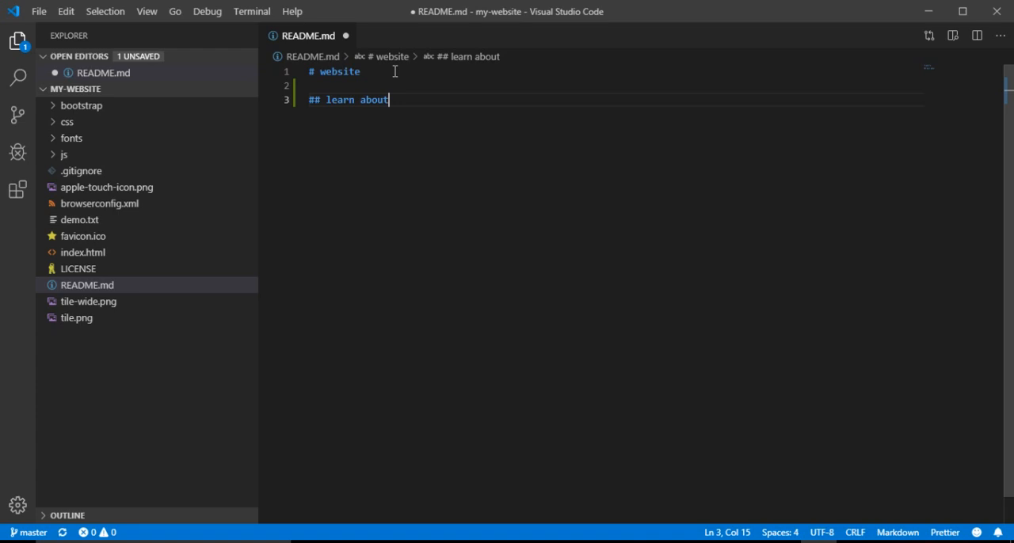
text(tags)
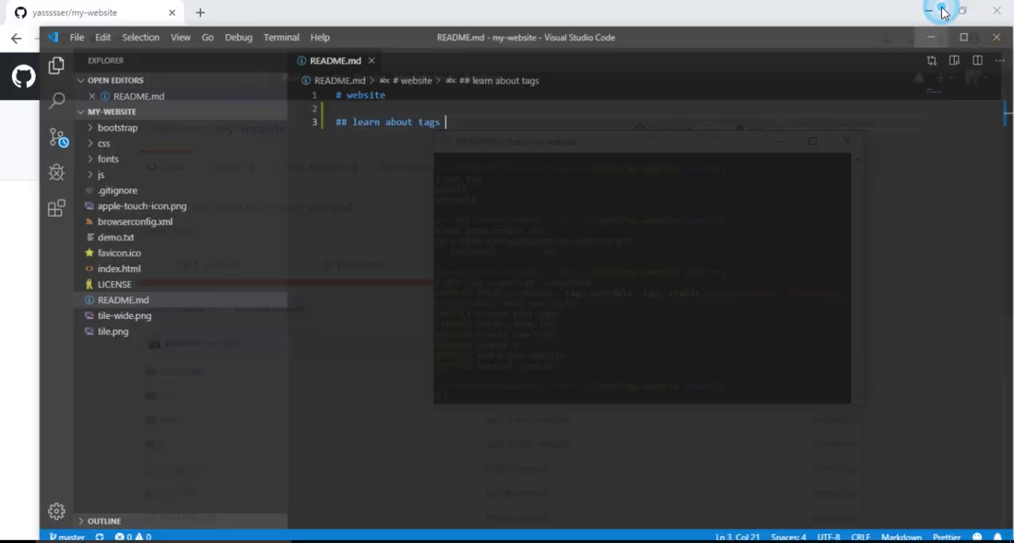
- Commit all tracked changes with git commit -am "changing in readme file"
click(942, 11)
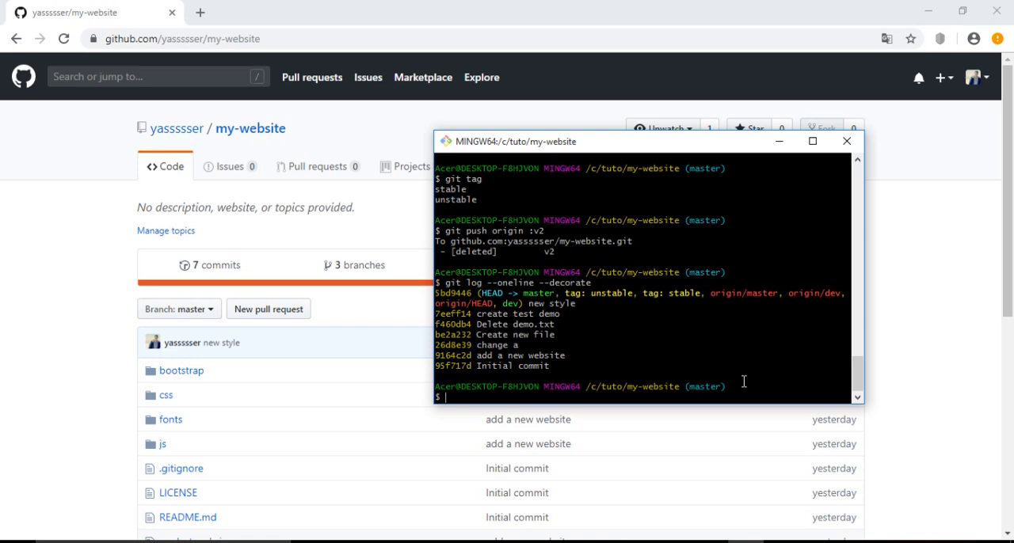
text(git comm)
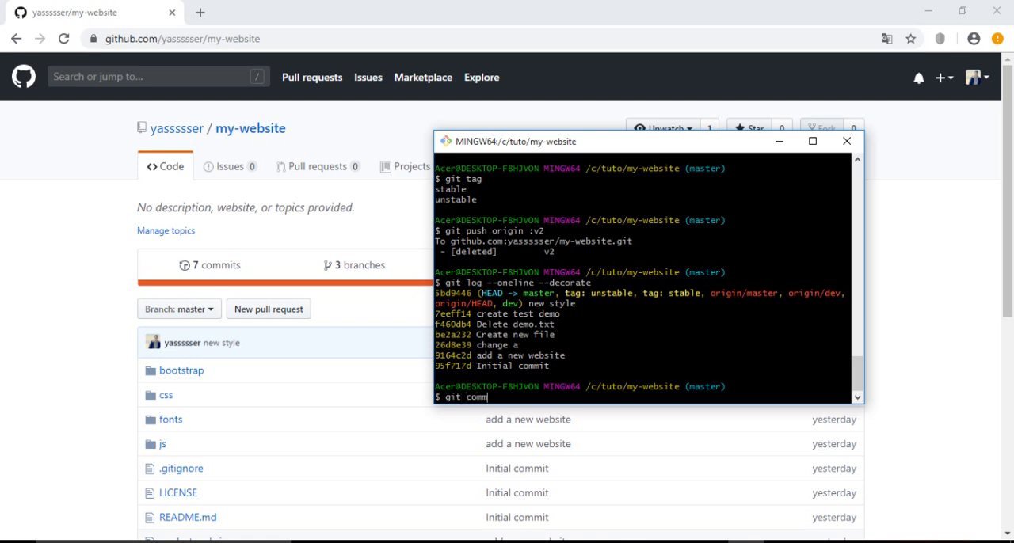
text(it -am)
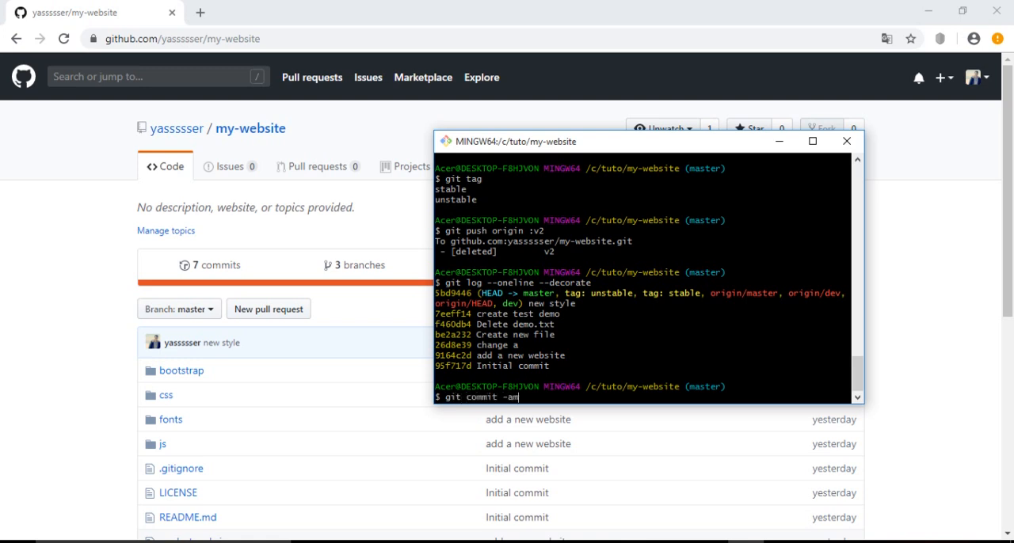
text(")
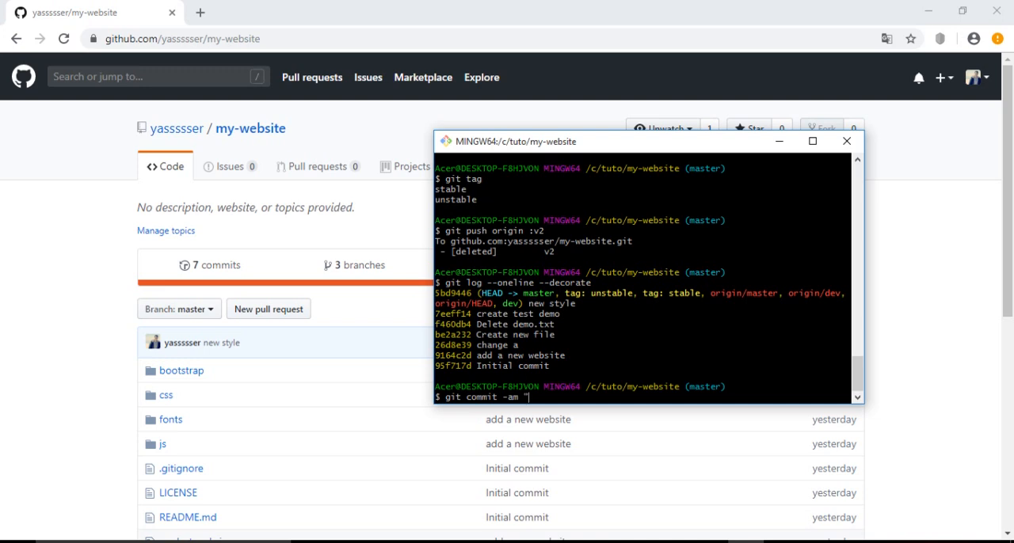
text(changing)
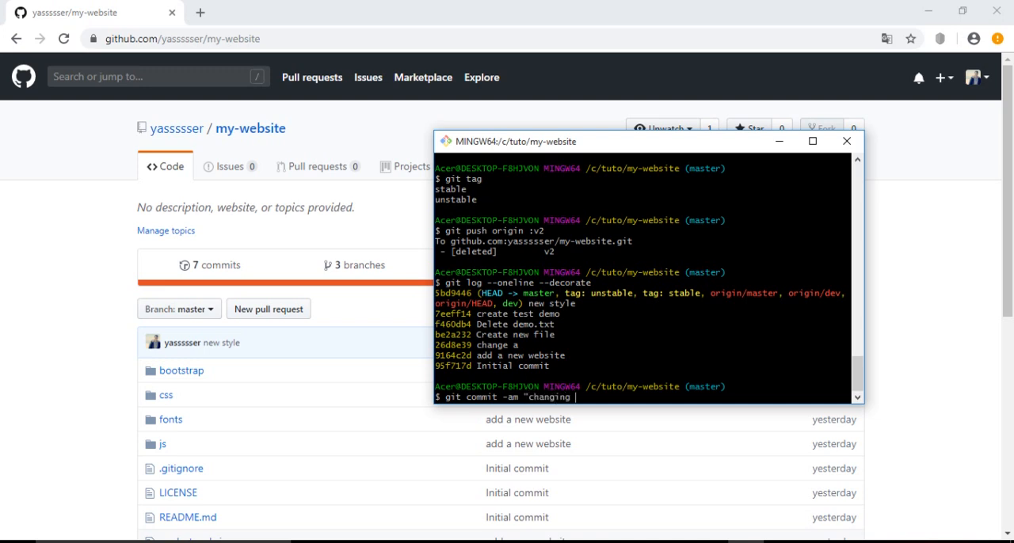
text(in rea)
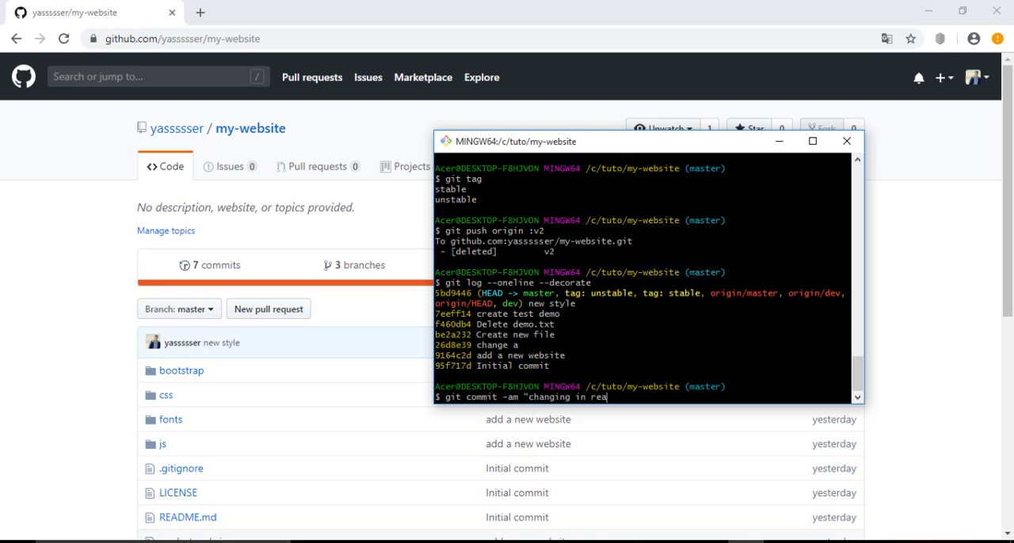
text(dme file ")
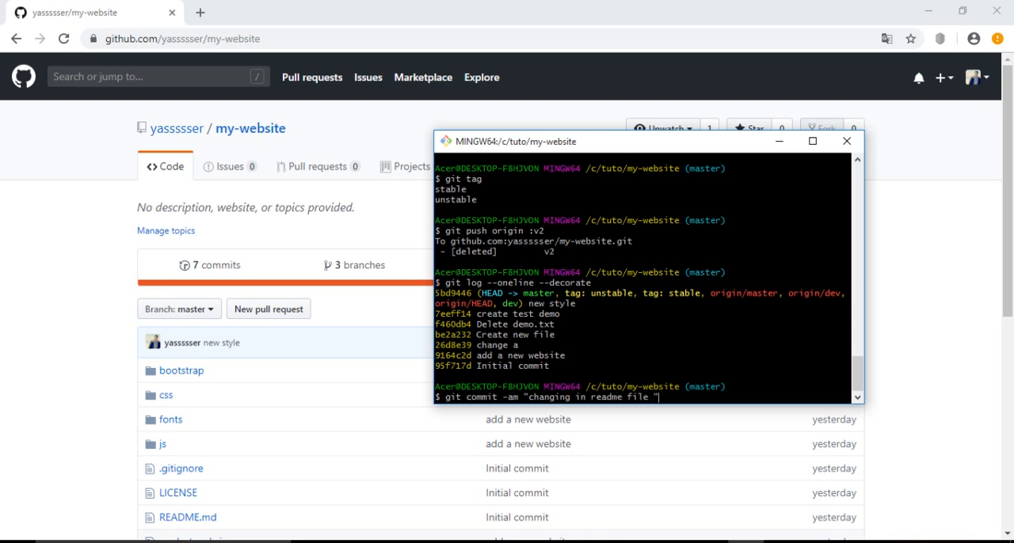
key(Return)
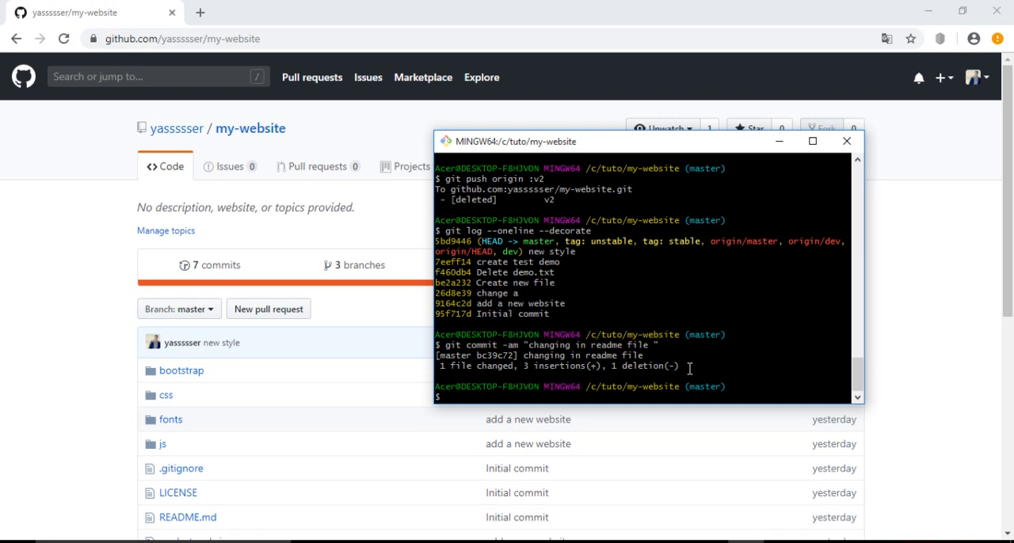
- Run git log --oneline --decorate and copy the new HEAD commit hash bc39c72
text(git log --oneline --decorate)
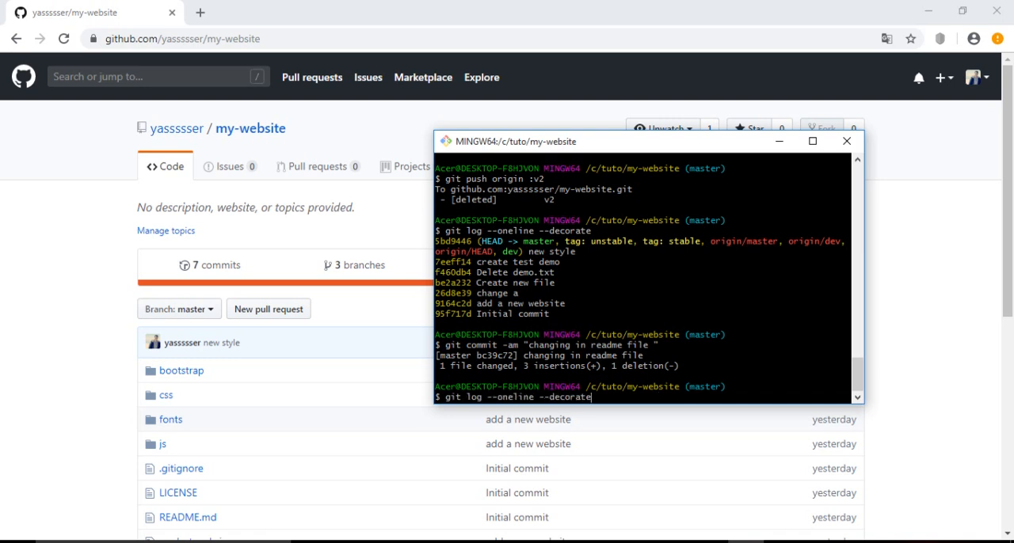
key(Return)
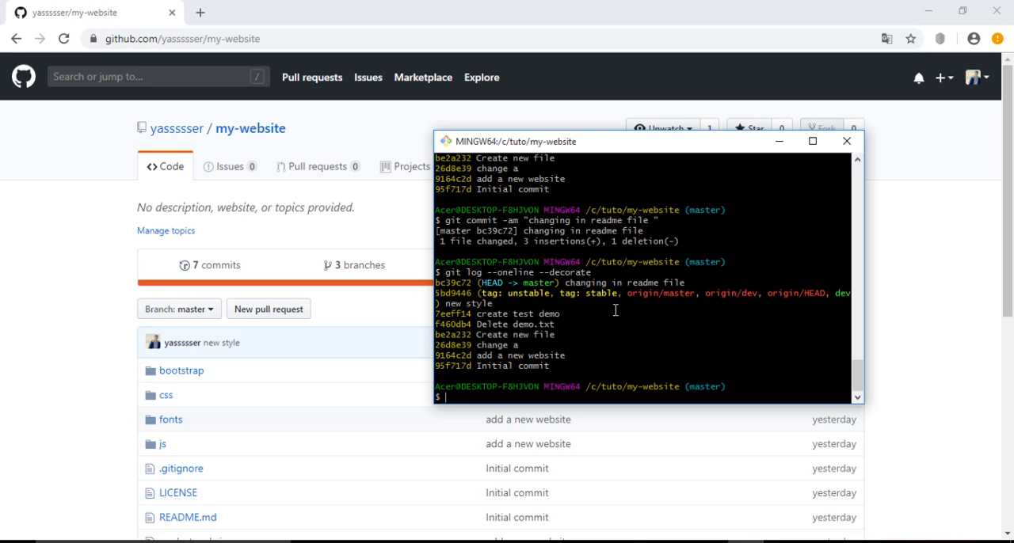
double_click(589, 293)
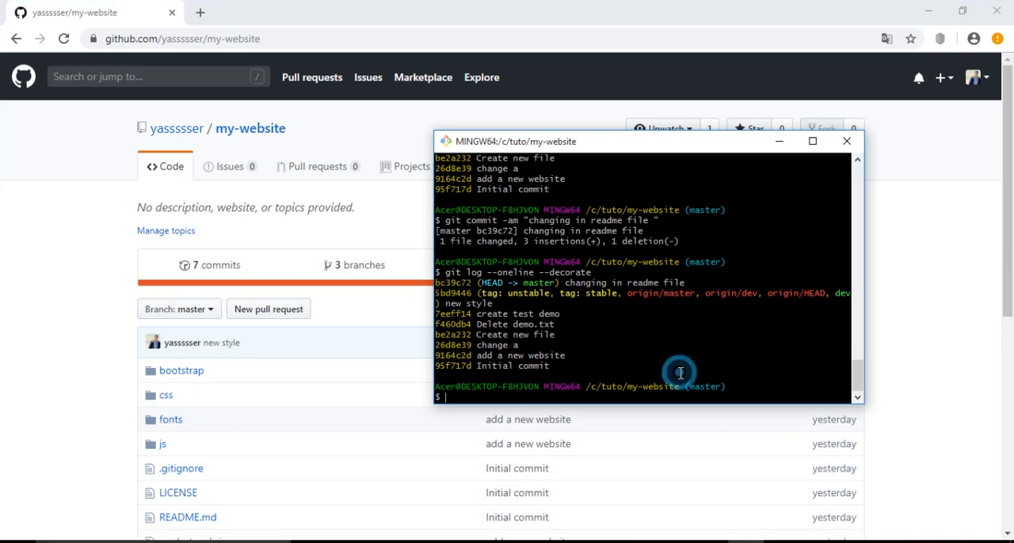
- Run git tag -f stable with the pasted hash bc39c72 to move stable off 5bd9446
text(git)
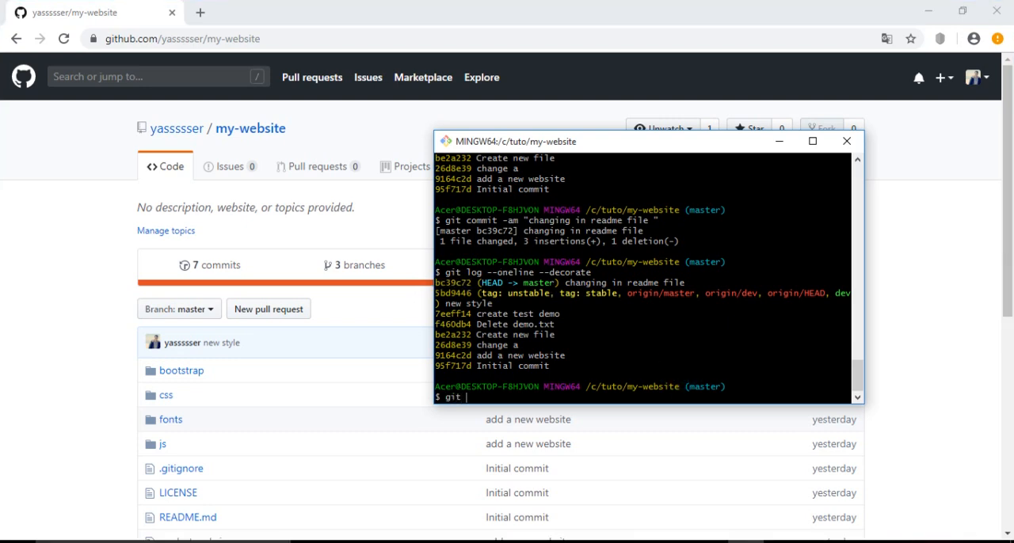
text(tag)
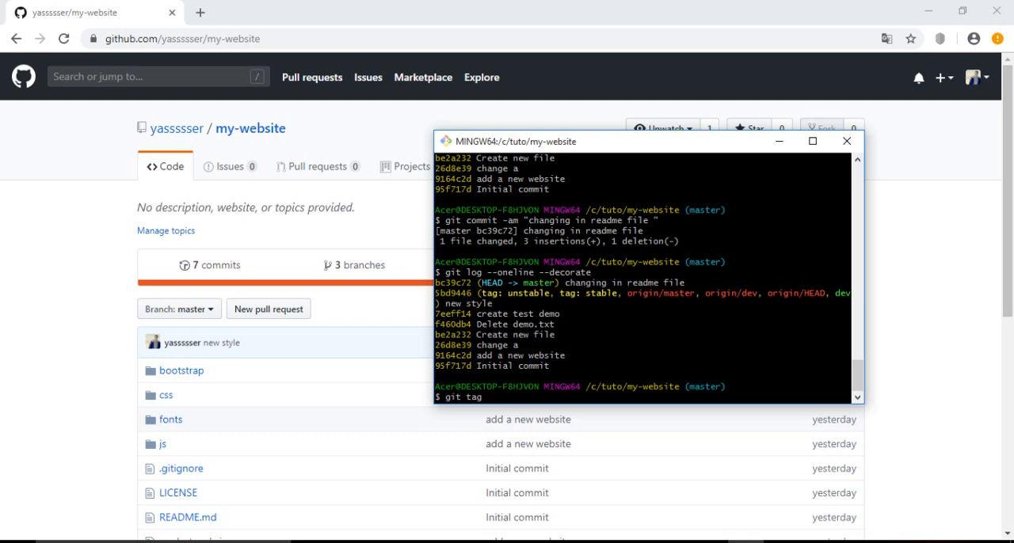
text(-f)
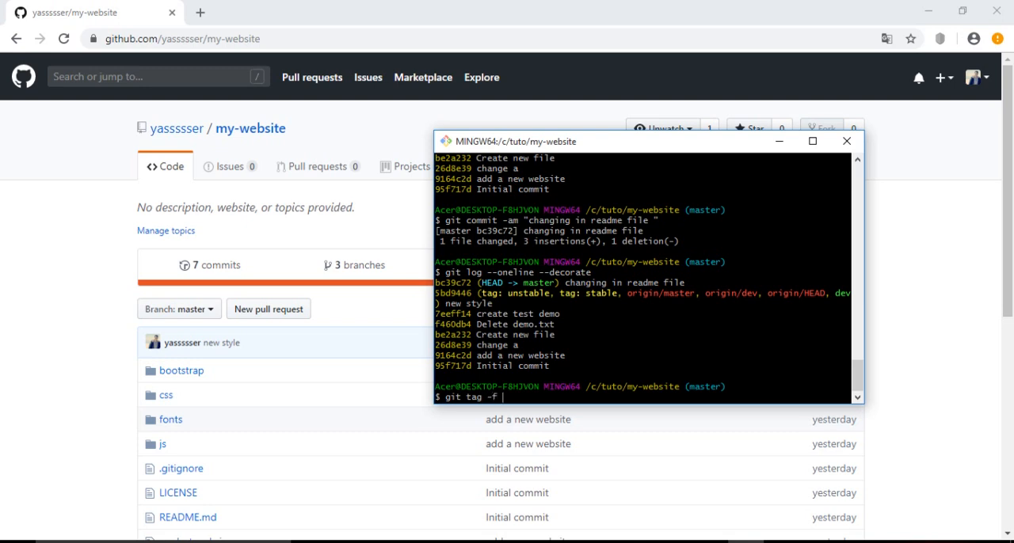
text(stabl)
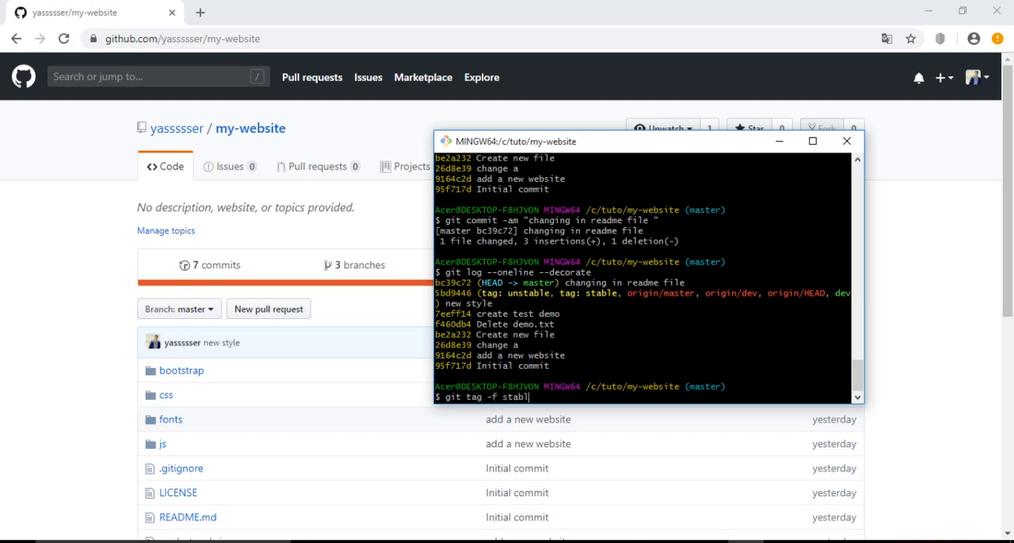
text(e)
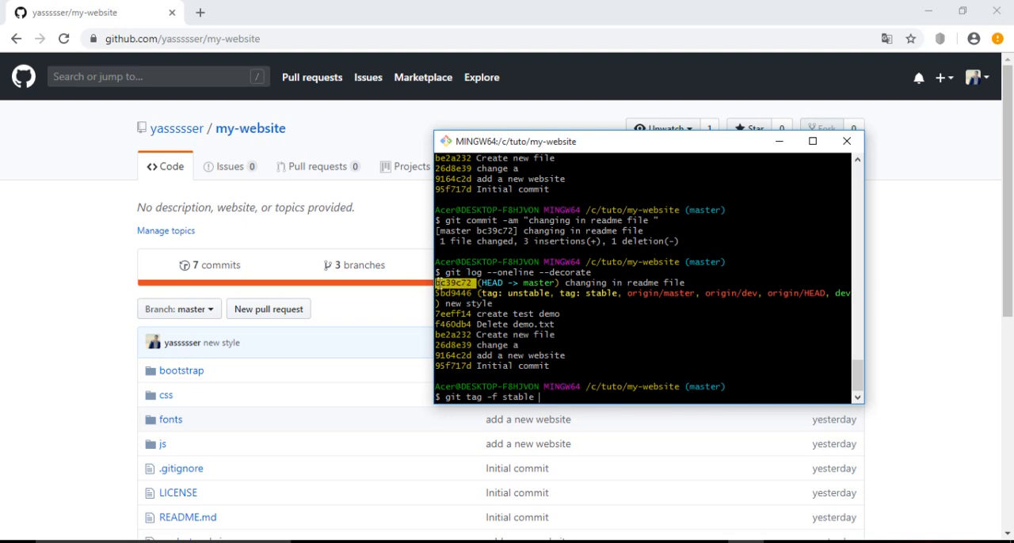
right_click(452, 284)
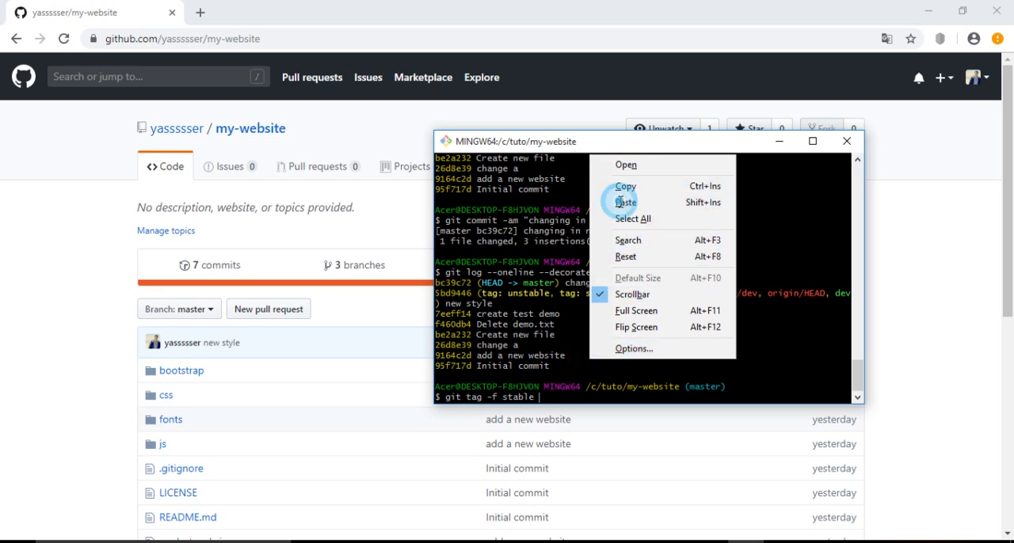
click(626, 203)
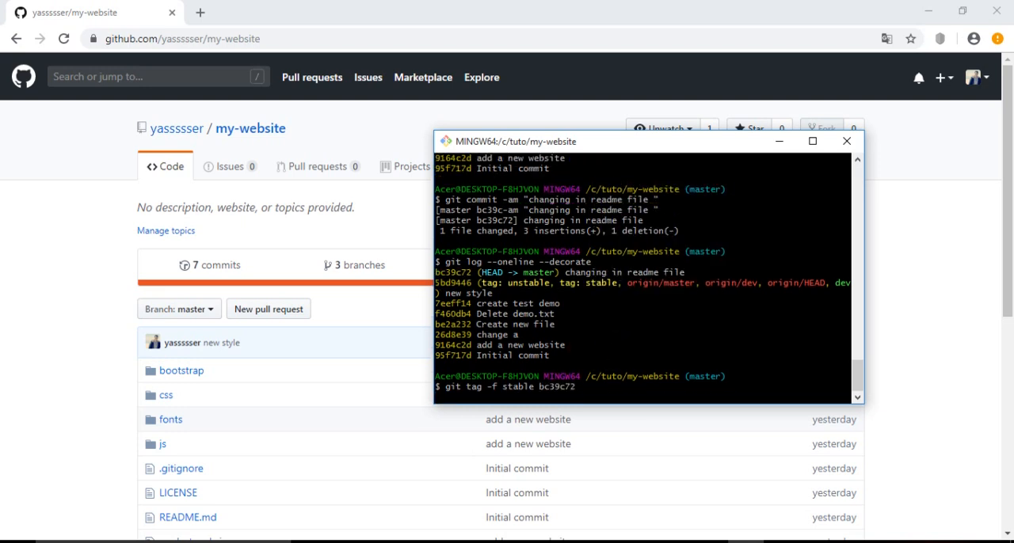
key(Return)
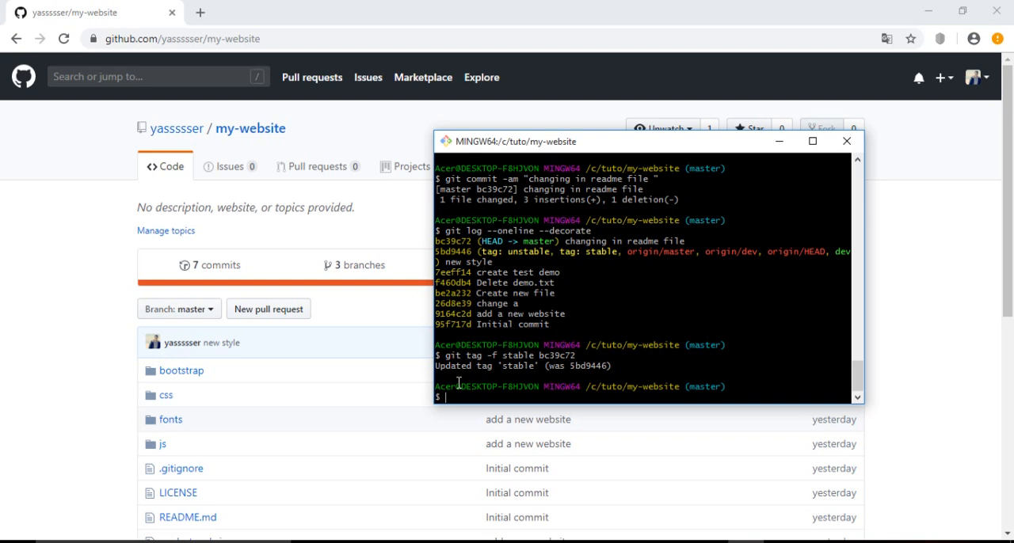
mouse_move(645, 369)
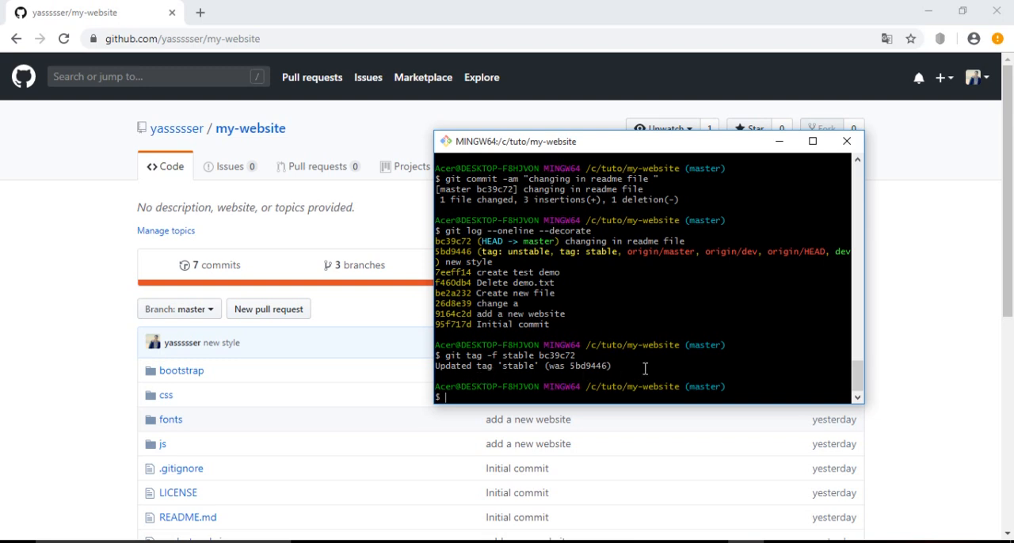
- Run git log --oneline --decorate to confirm stable now sits on bc39c72 with HEAD
text(git log --oneline --decorate)
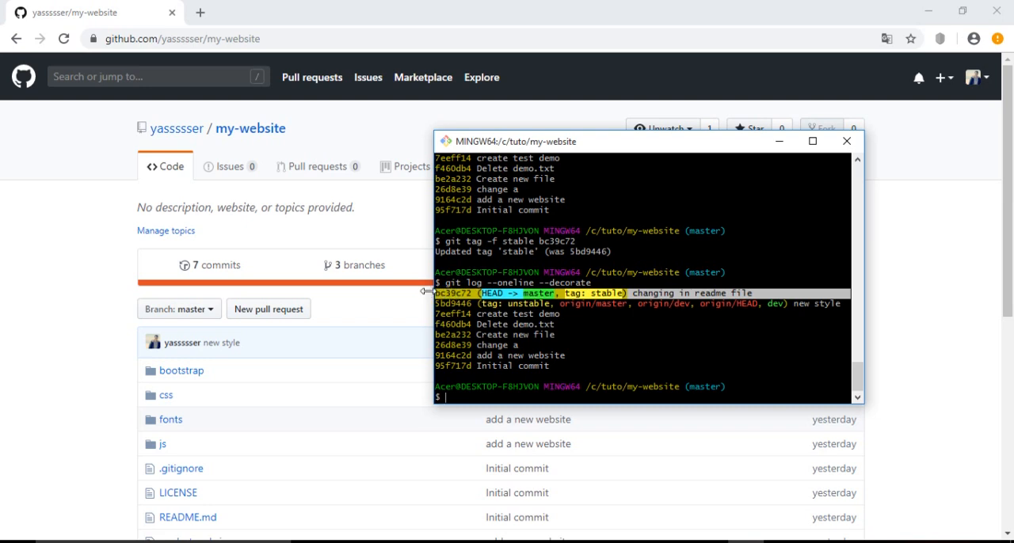
mouse_move(751, 293)
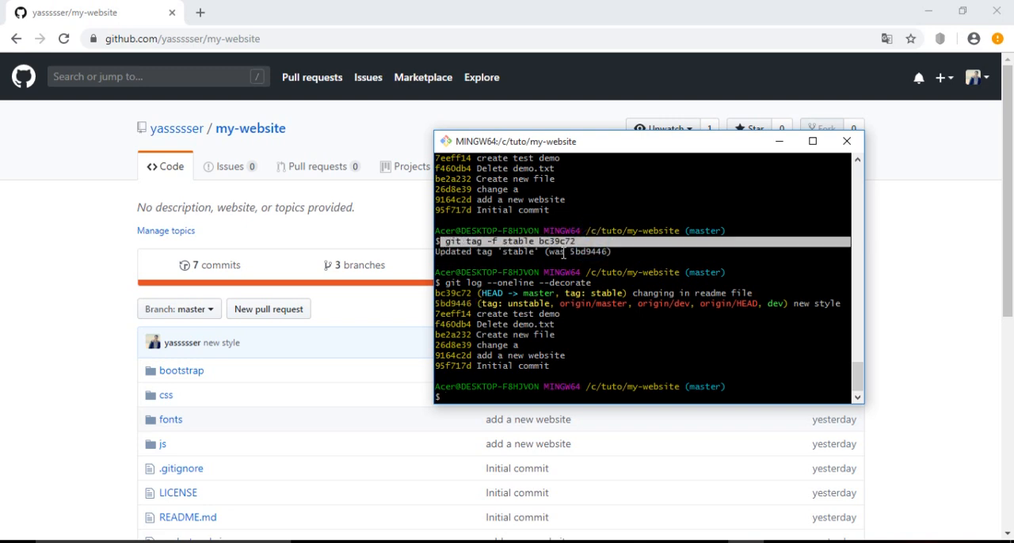
double_click(519, 240)
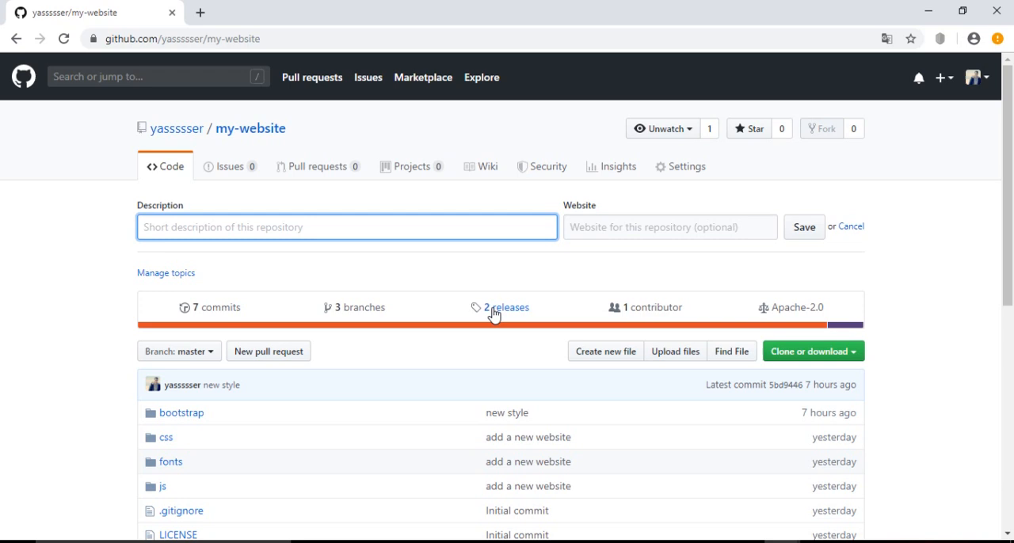
- Open the my-website '2 releases' page listing unstable and stable on 5bd9446
click(507, 307)
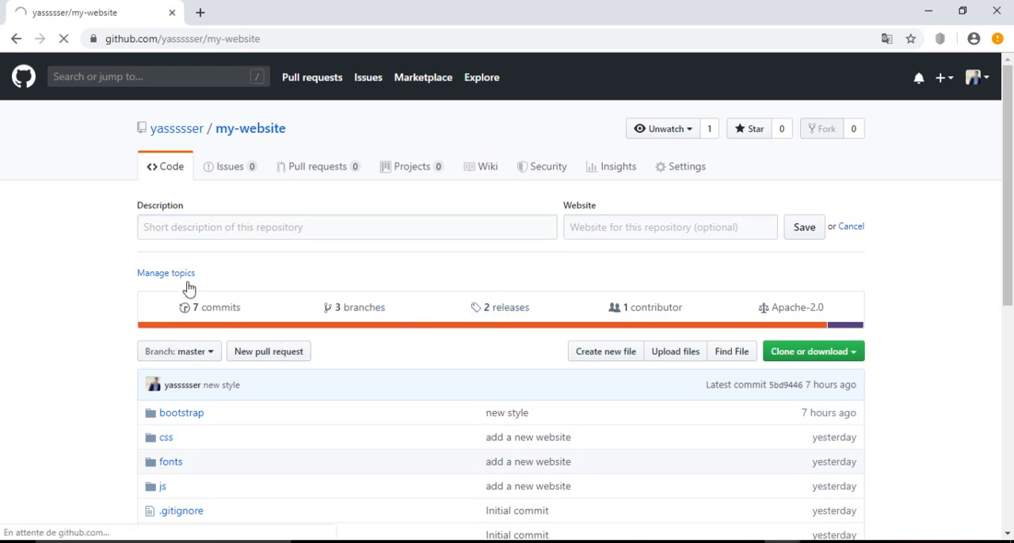
click(505, 308)
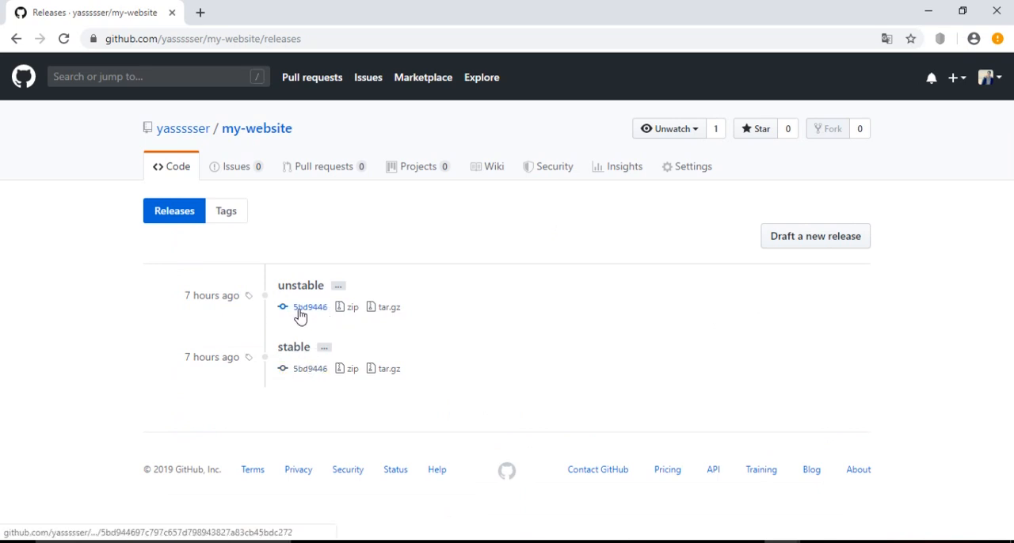
mouse_move(310, 319)
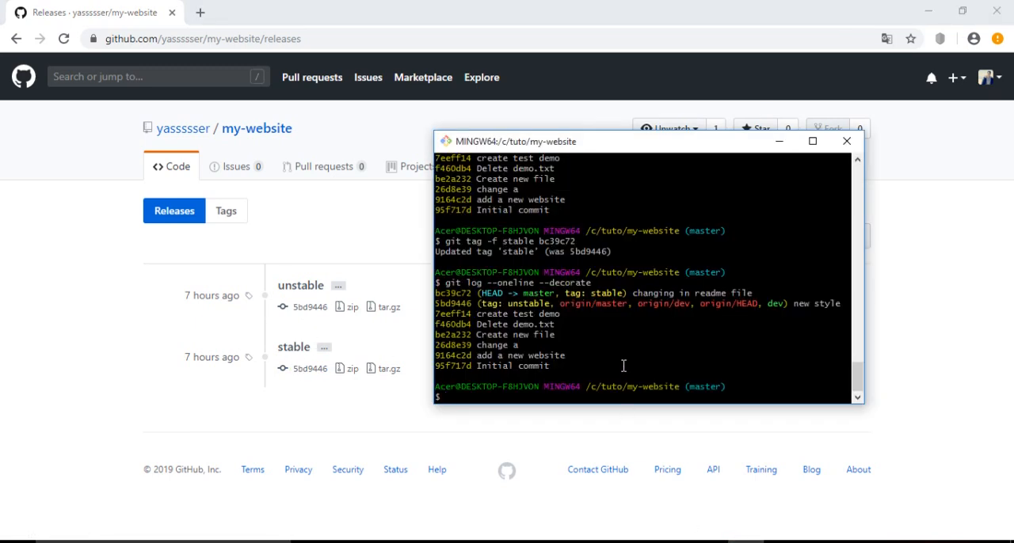
- Run git push so remote master advances from 5bd9446 to bc39c72
text(git pus)
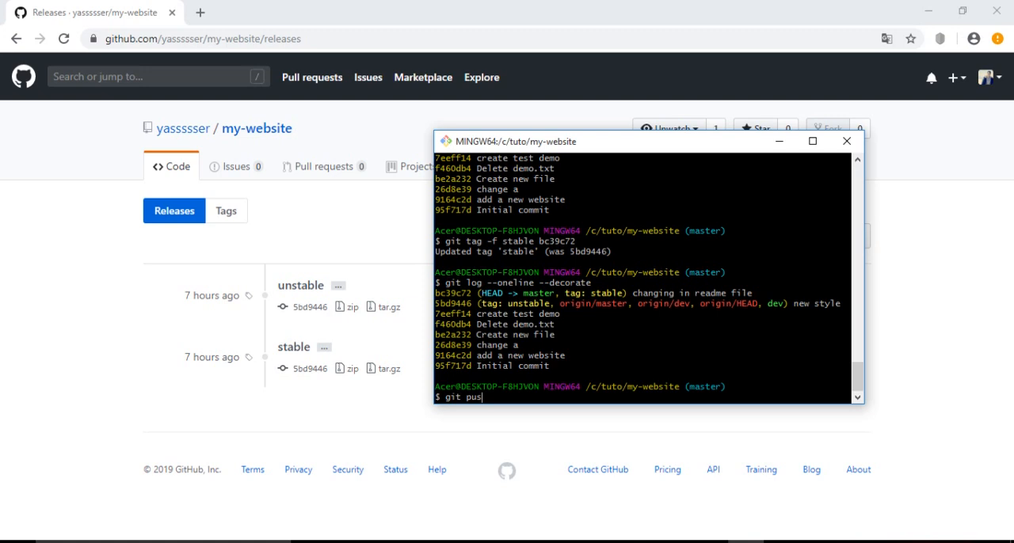
text(h)
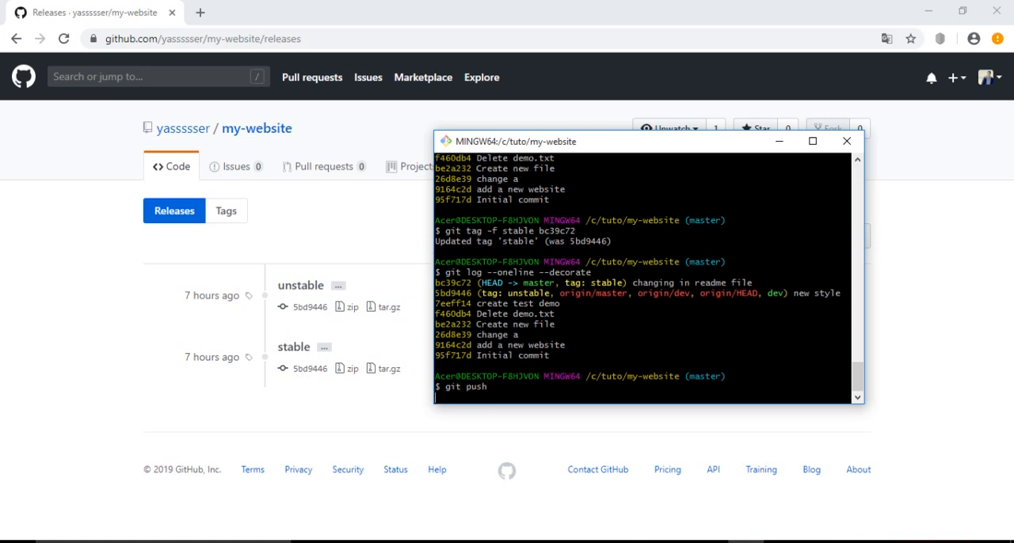
mouse_move(574, 394)
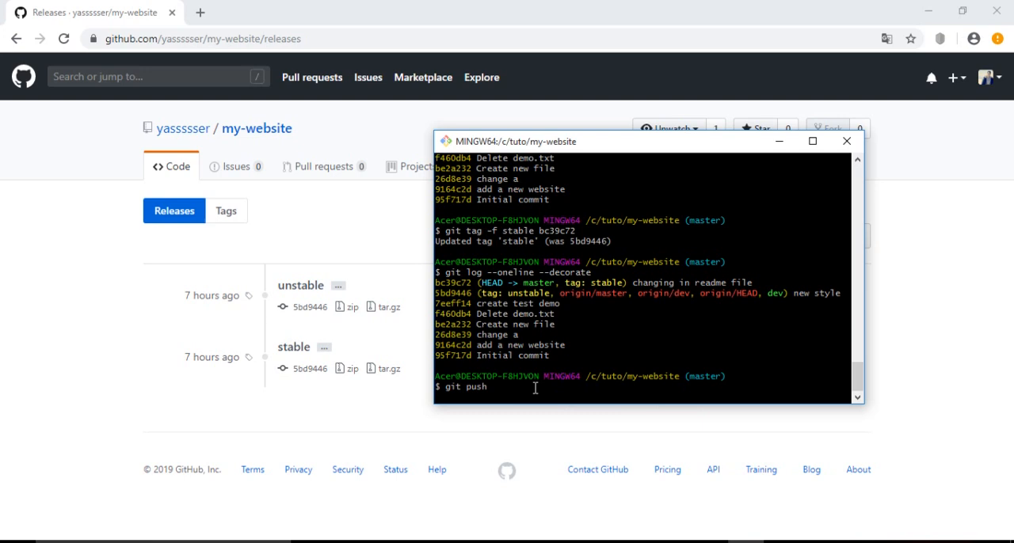
mouse_move(611, 322)
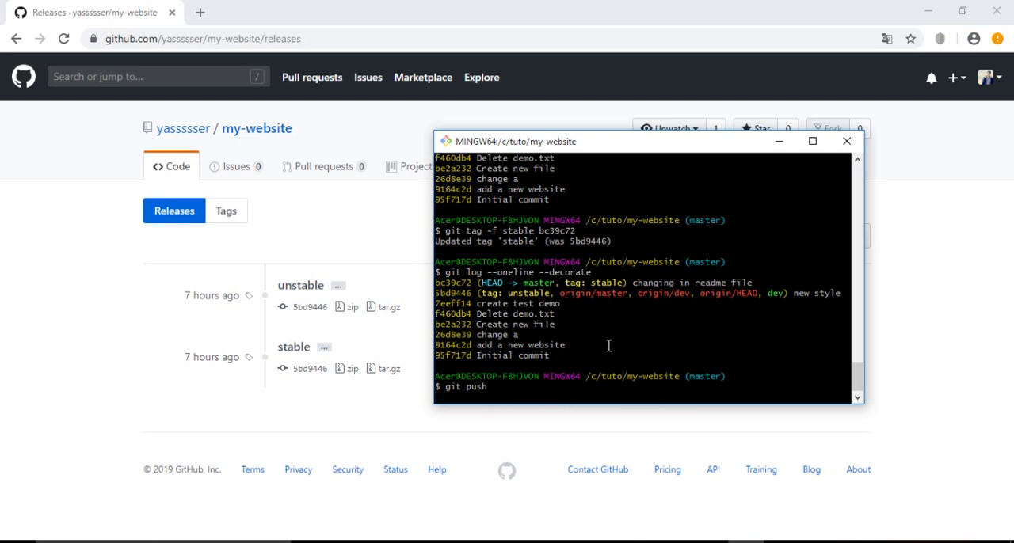
key(Return)
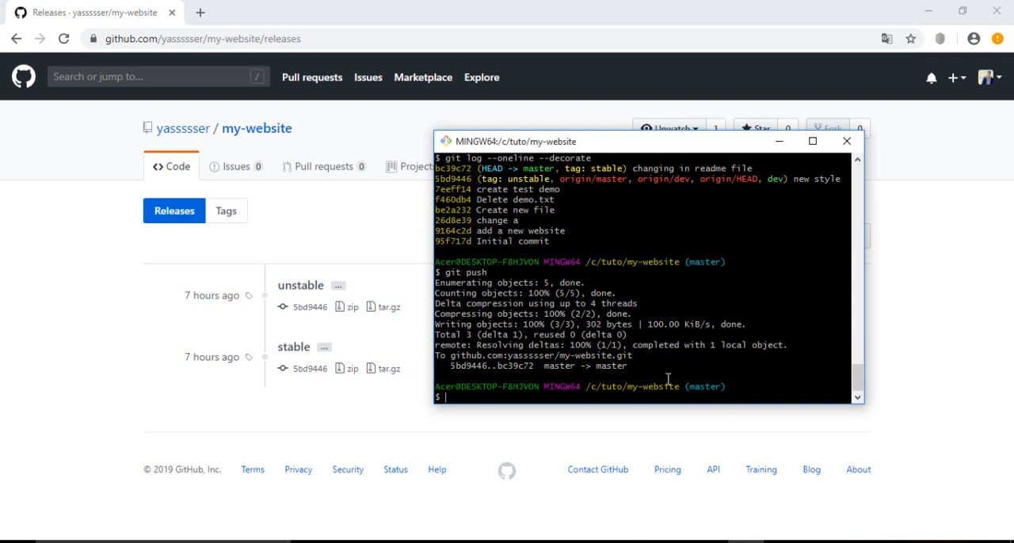
mouse_move(479, 272)
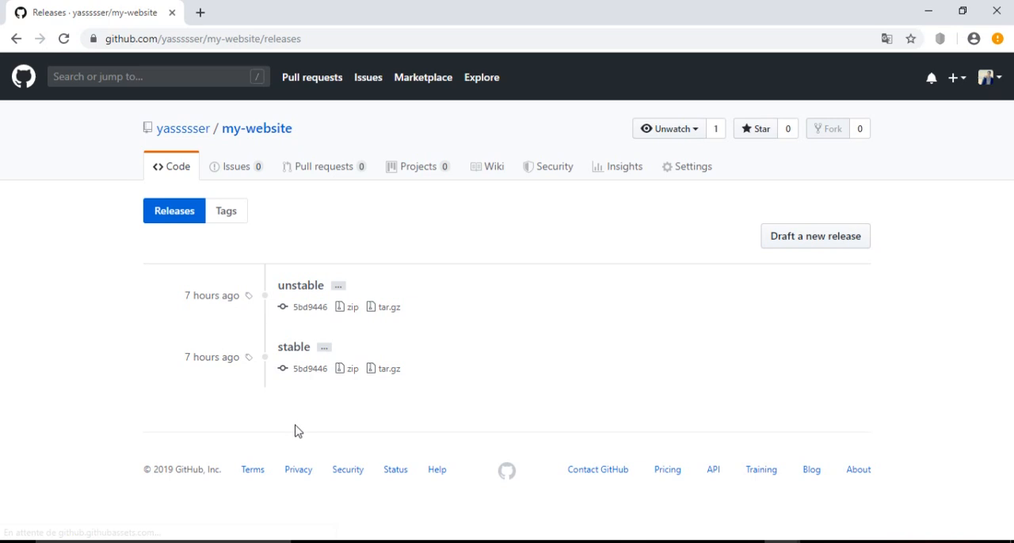
mouse_move(301, 285)
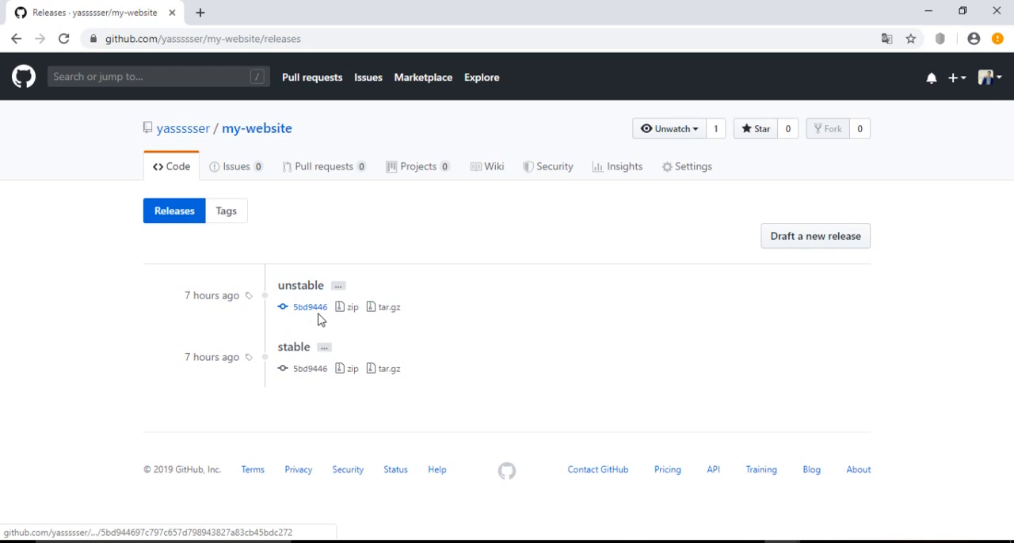
mouse_move(301, 310)
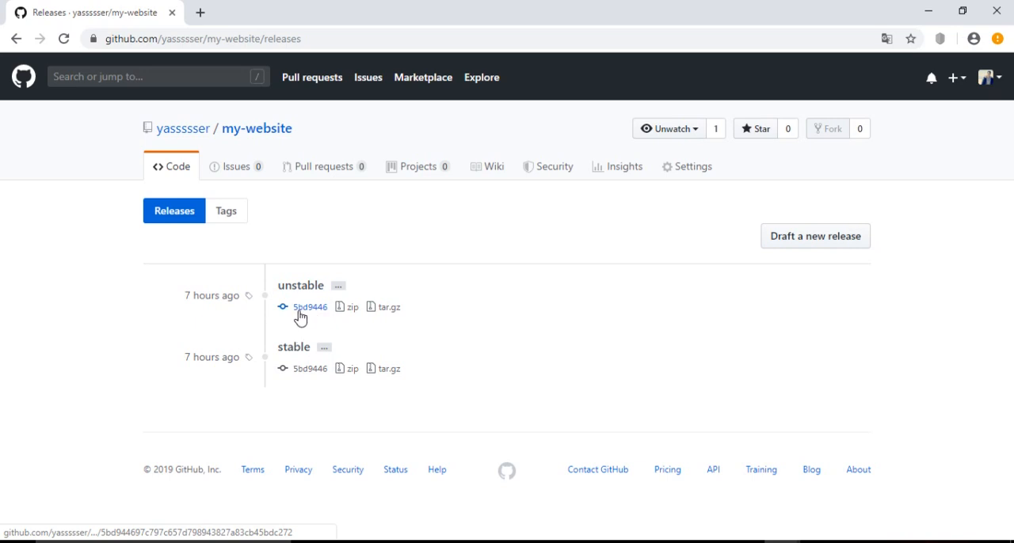
mouse_move(309, 317)
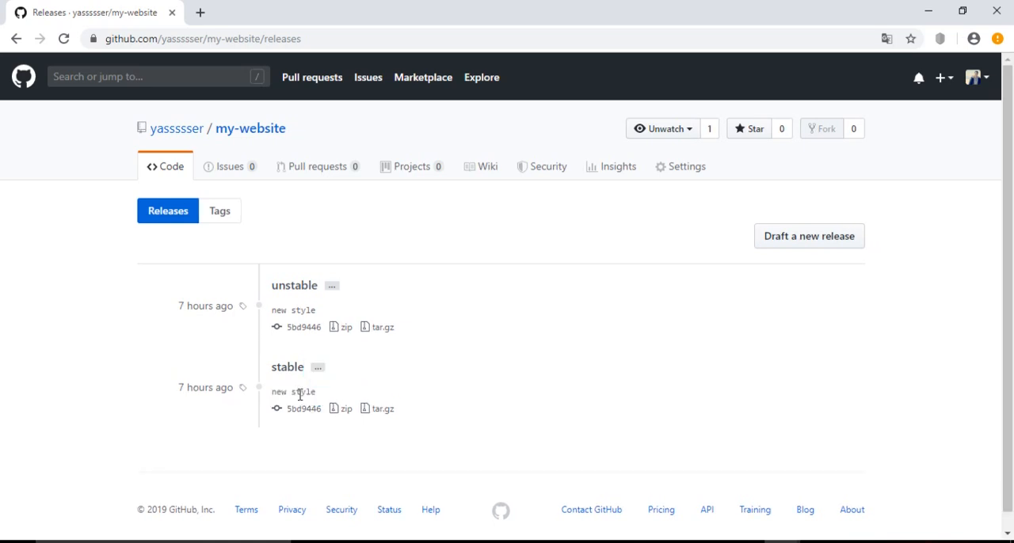
mouse_move(355, 383)
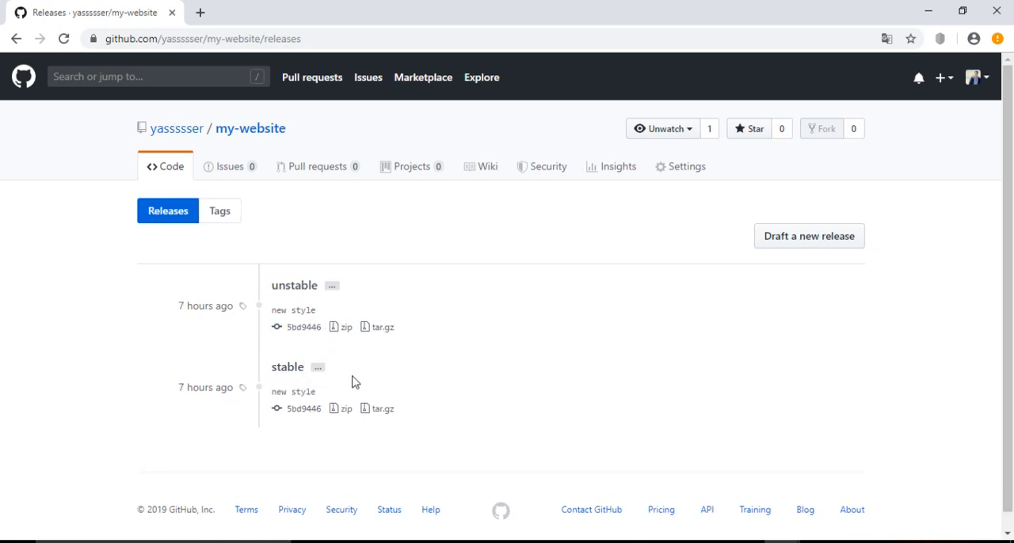
mouse_move(336, 309)
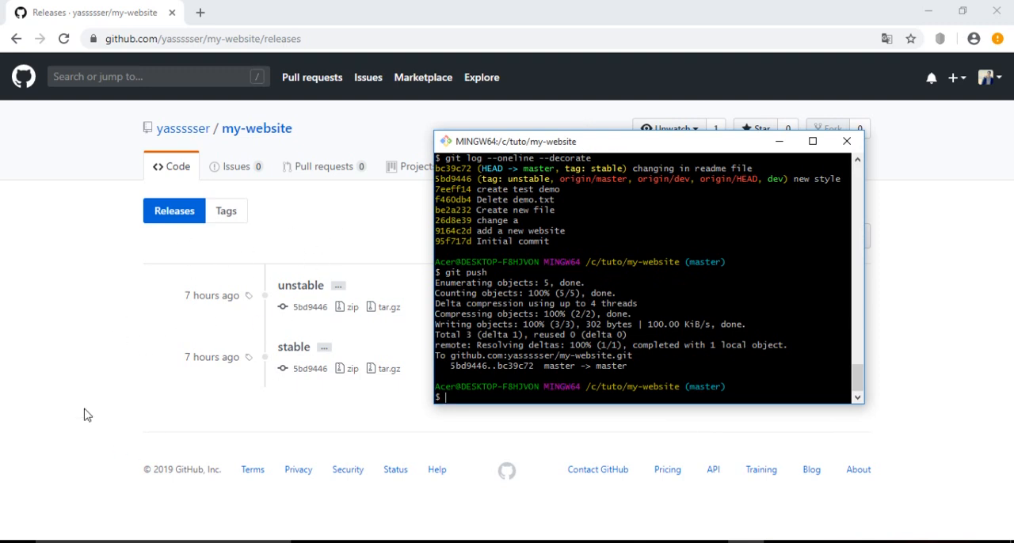
mouse_move(504, 123)
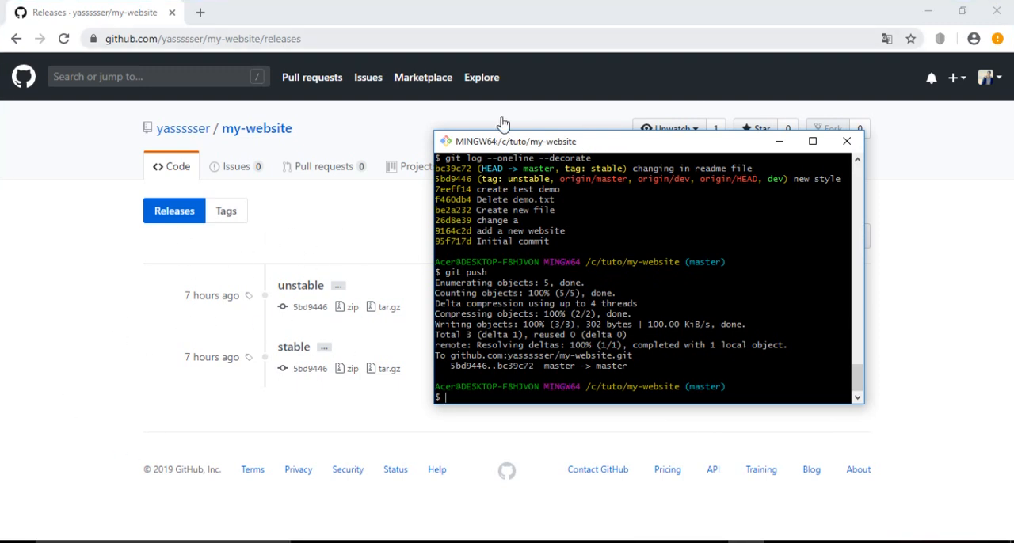
mouse_move(616, 303)
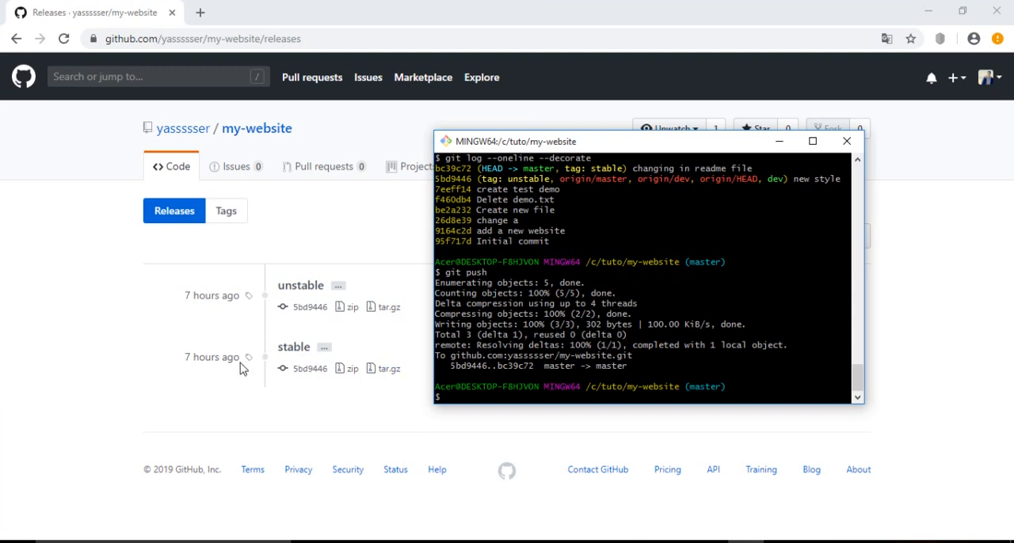
mouse_move(193, 347)
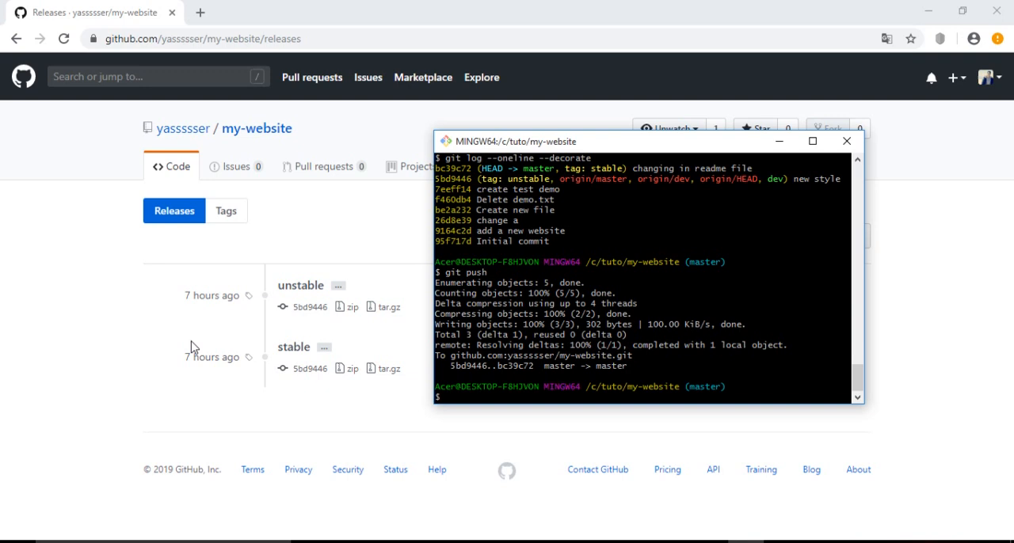
mouse_move(675, 342)
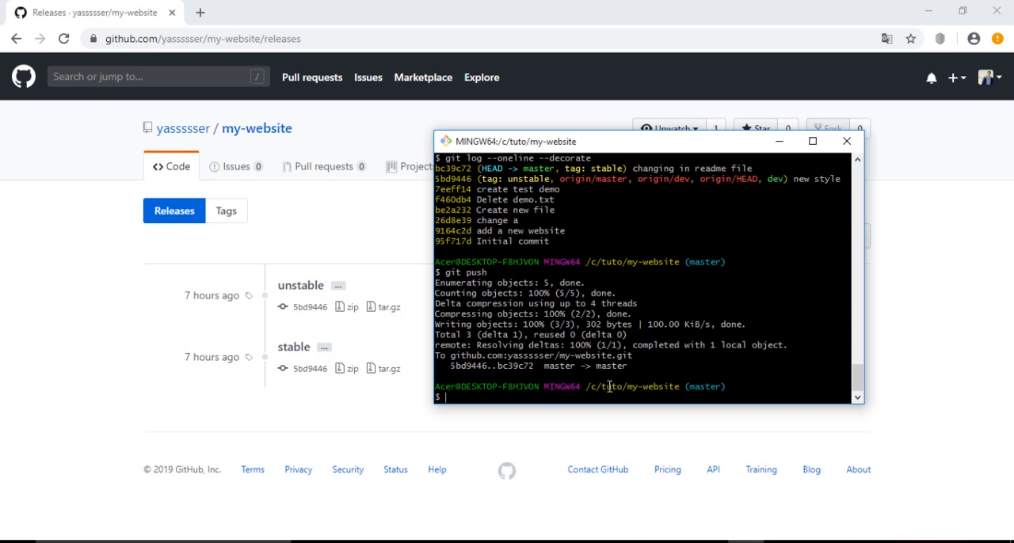
mouse_move(309, 368)
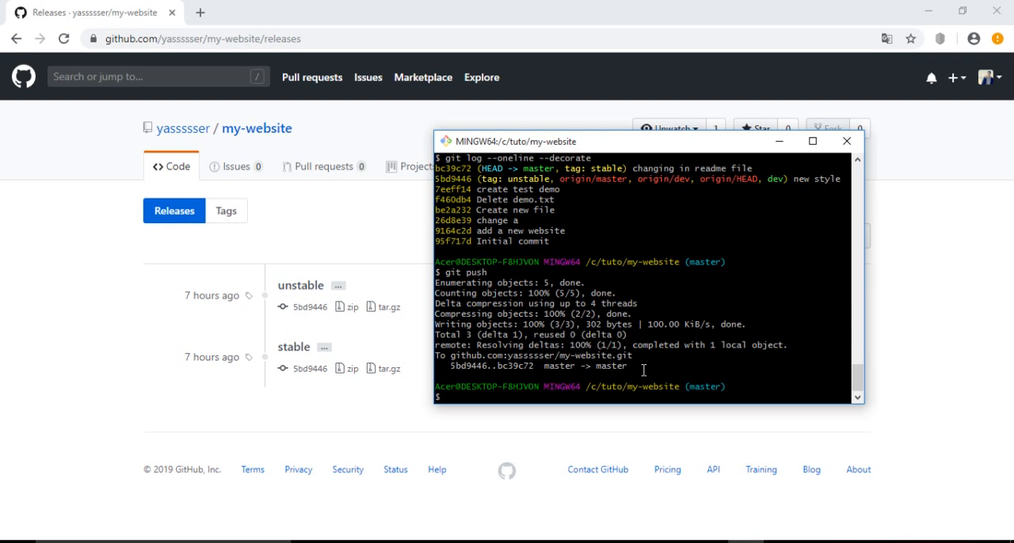
- Attempt git push --force stable, which fails without a remote name
text(git)
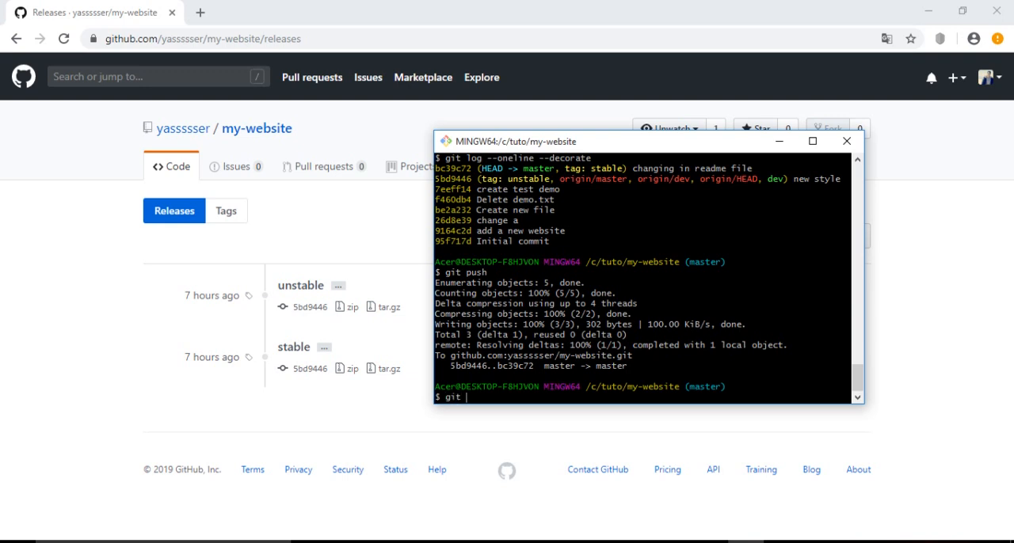
text(push)
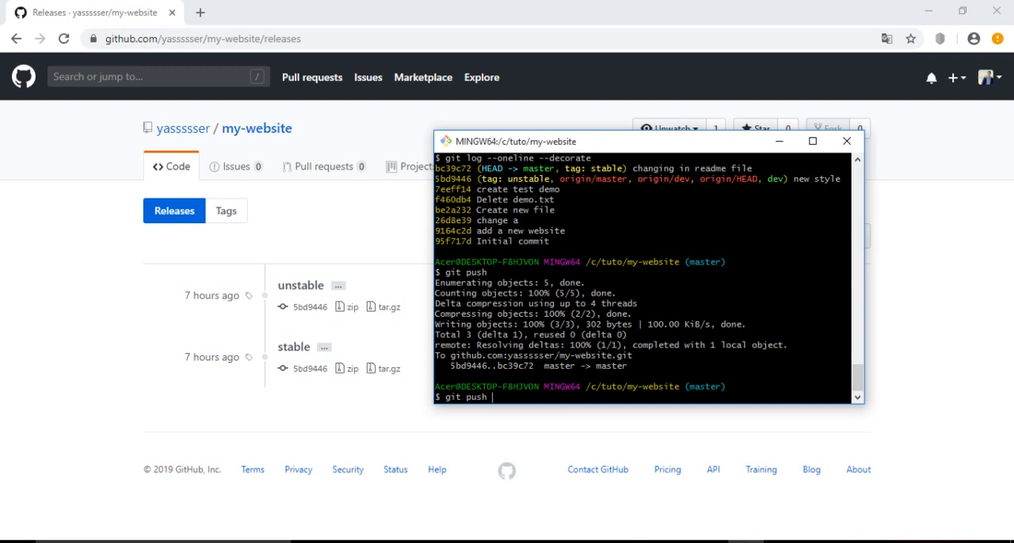
text(--for)
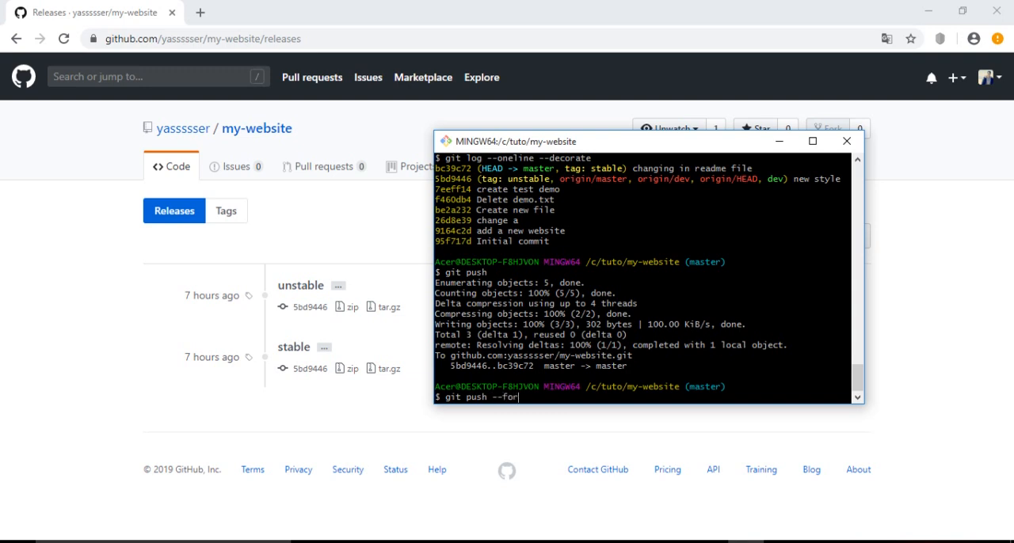
text(ce)
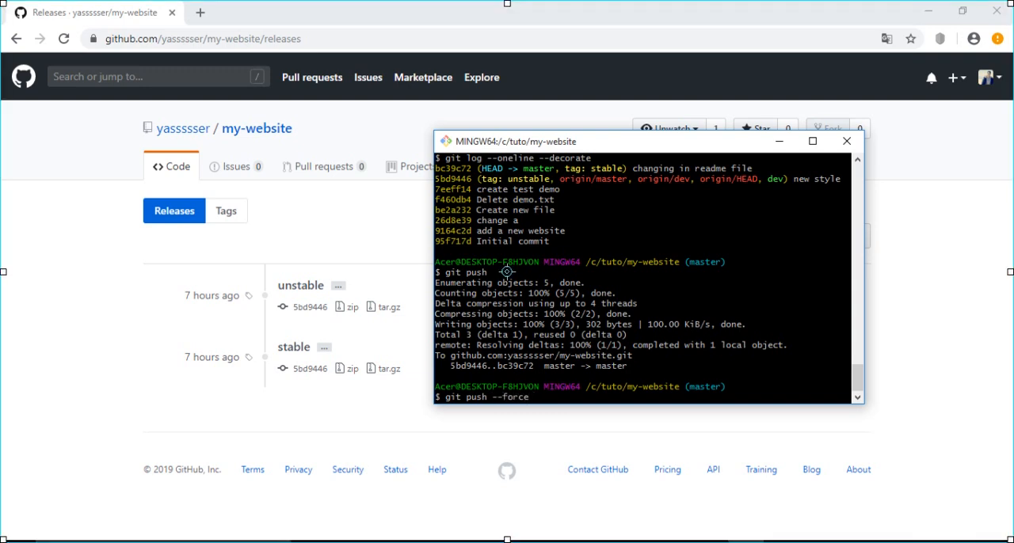
text(stab)
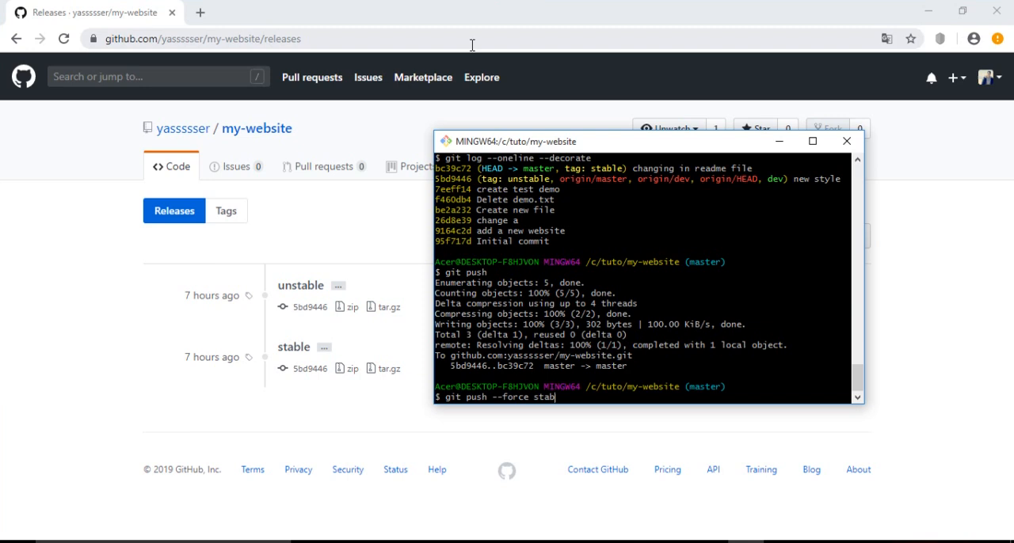
text(le)
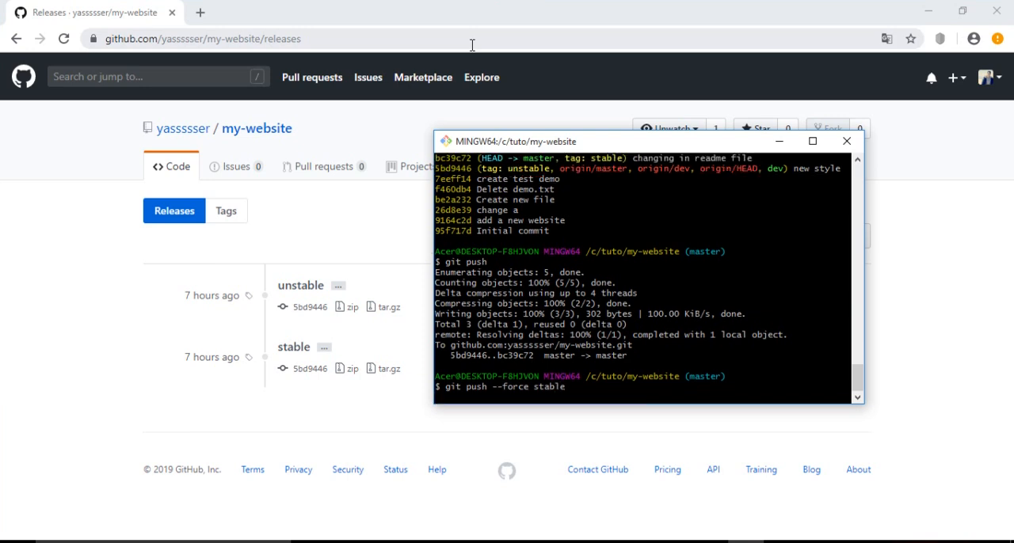
key(Return)
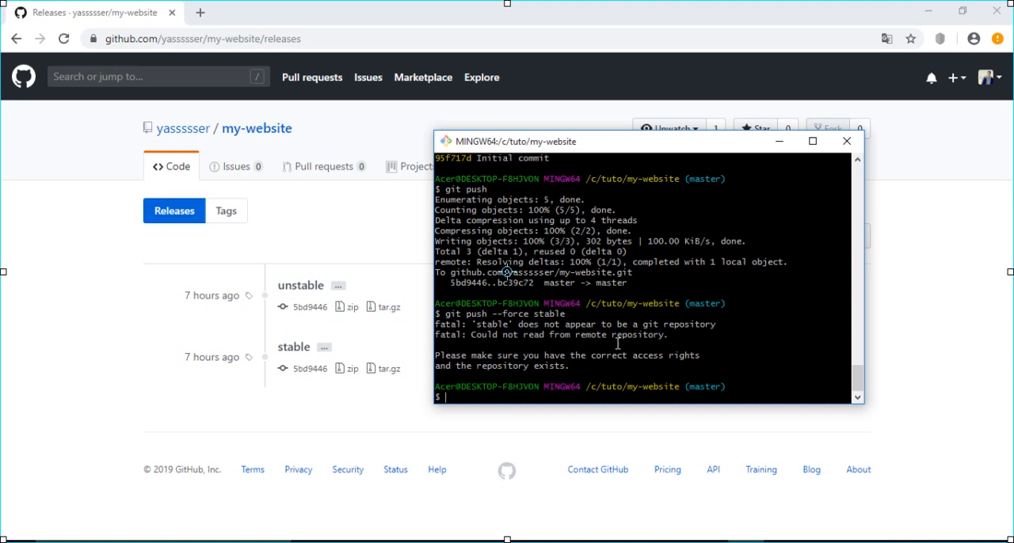
- Run git push --force origin stable, moving remote stable to bc39c72, and select the new hash
text(git push --force stable)
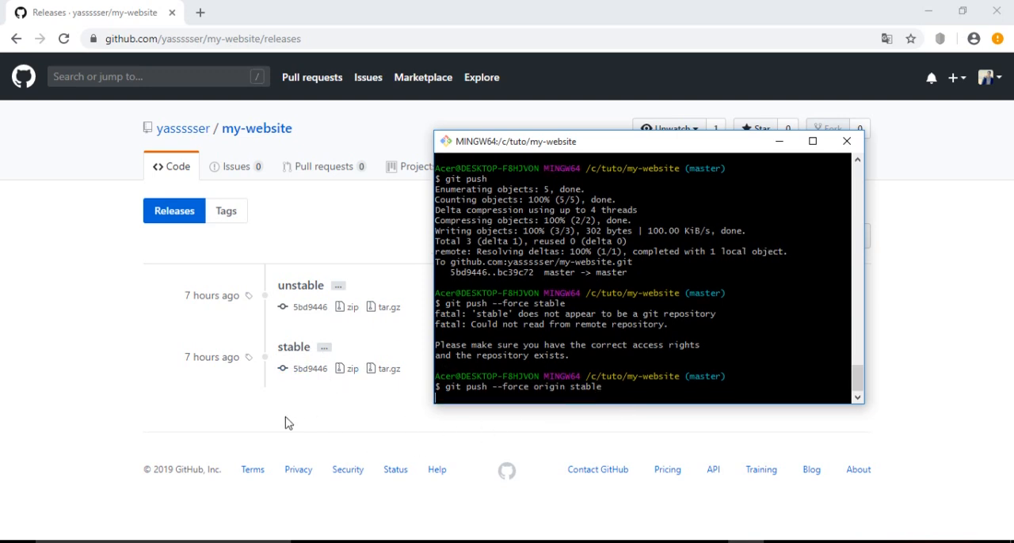
mouse_move(309, 368)
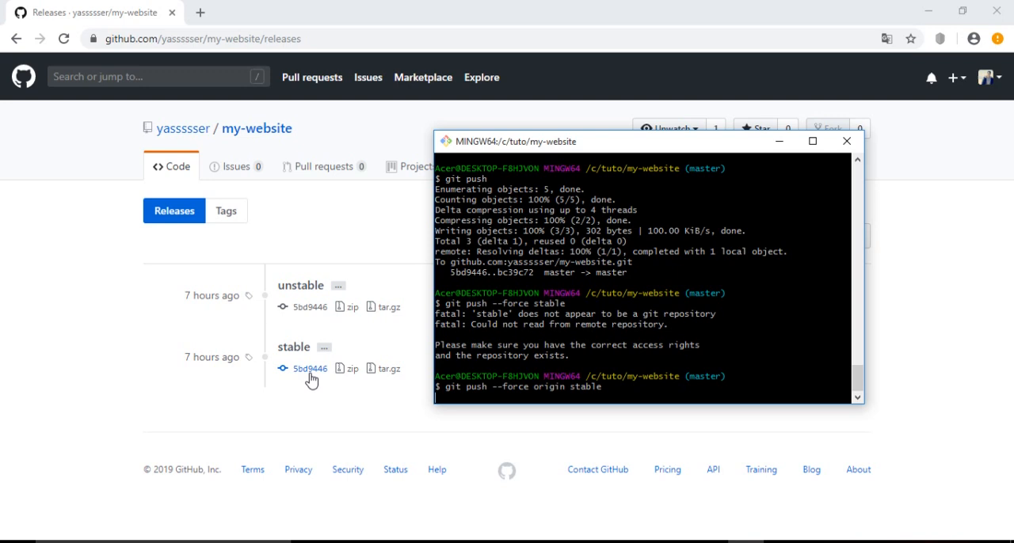
key(Return)
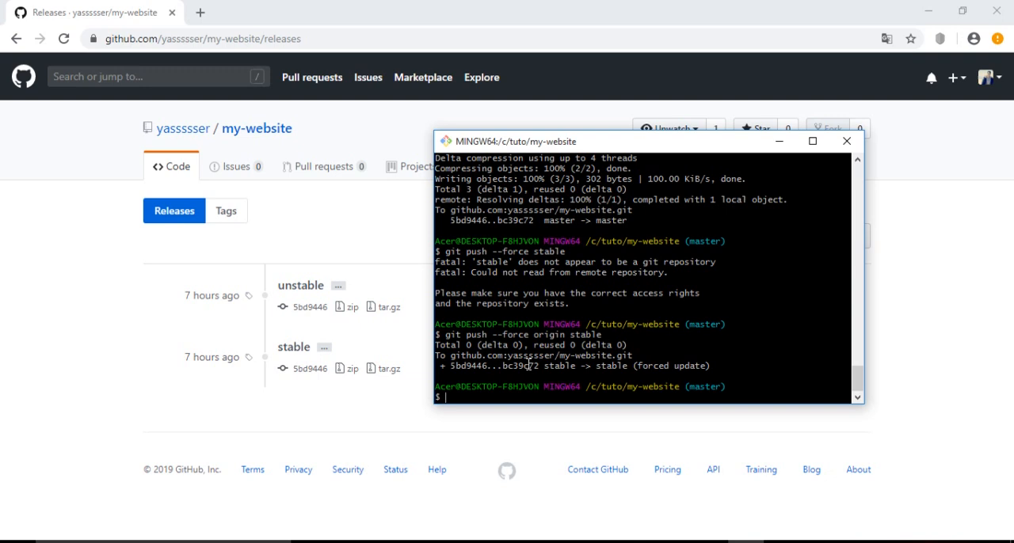
double_click(521, 366)
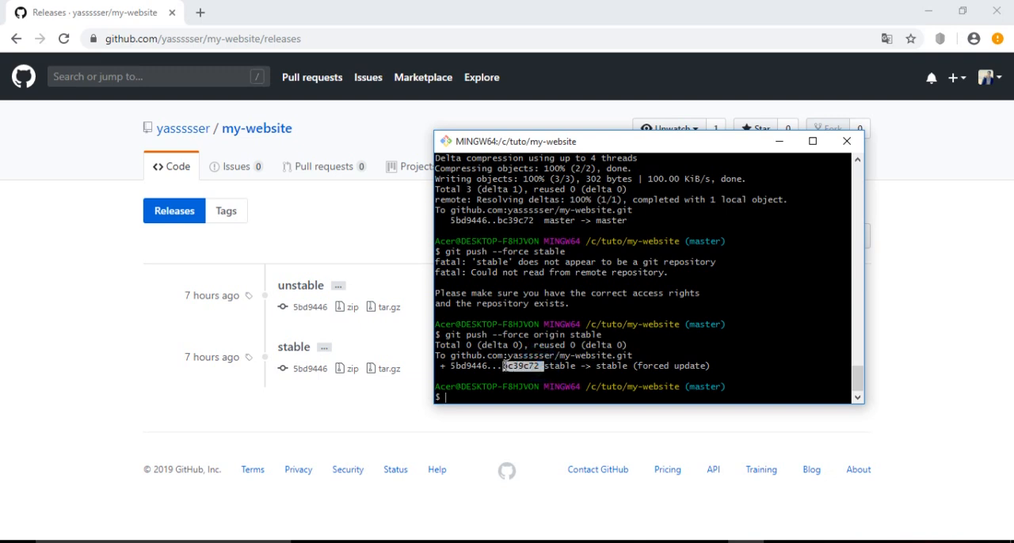
- Reload the GitHub Releases page to check the stable tag's commit
click(63, 38)
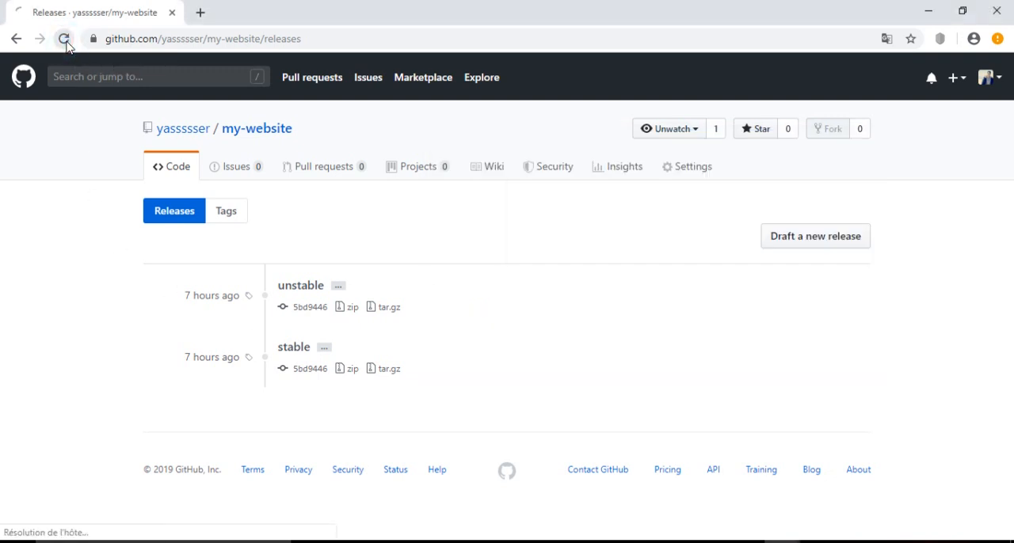
click(64, 38)
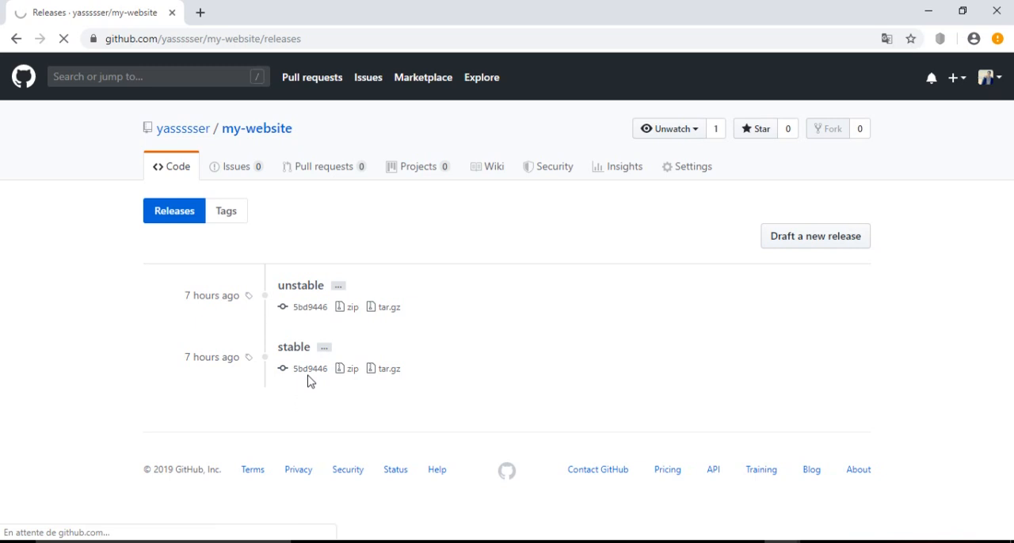
mouse_move(310, 394)
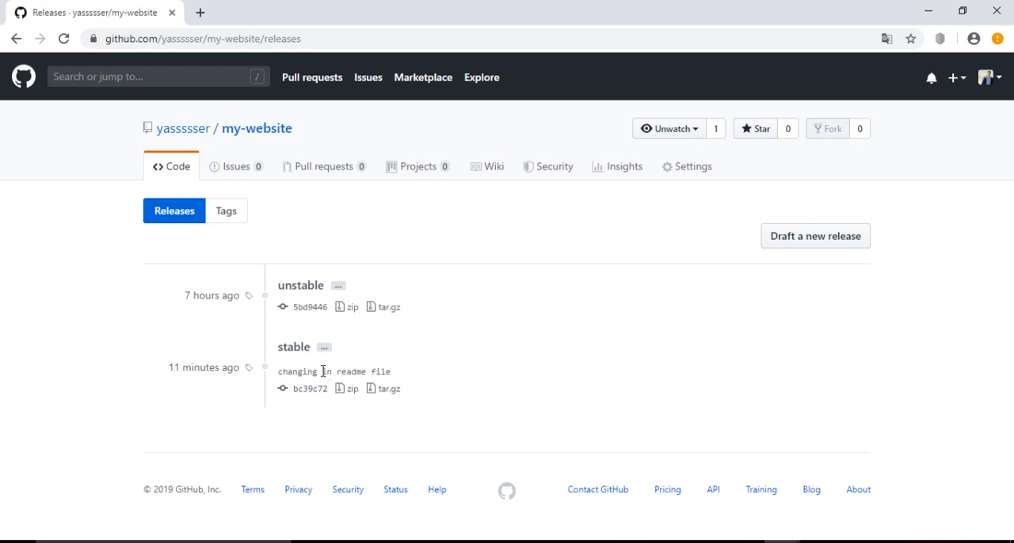
mouse_move(397, 415)
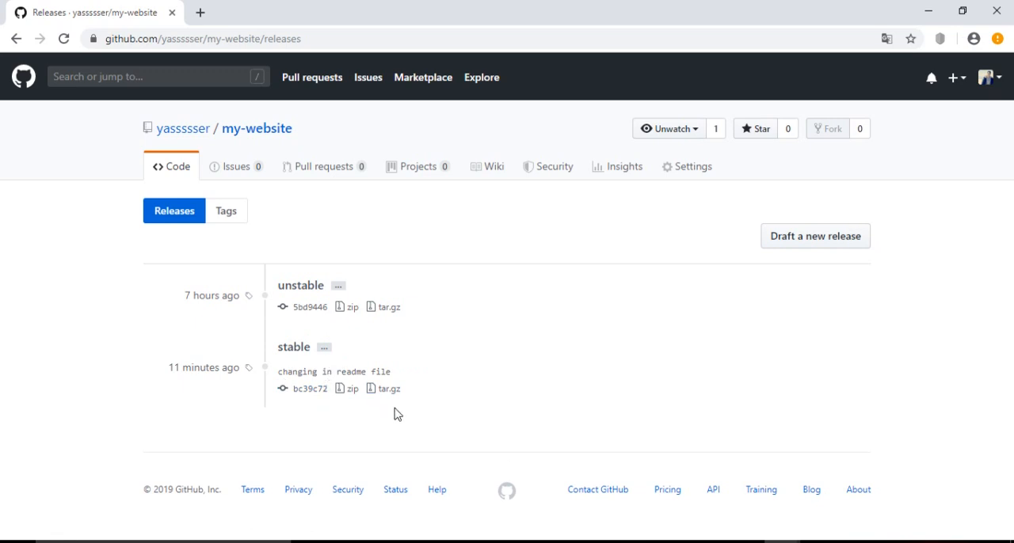
mouse_move(355, 263)
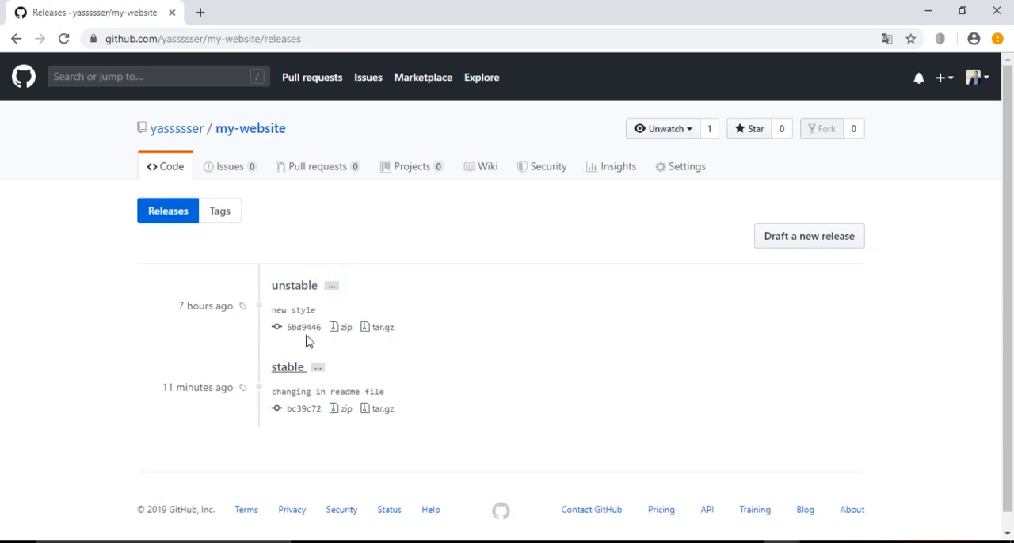
mouse_move(558, 398)
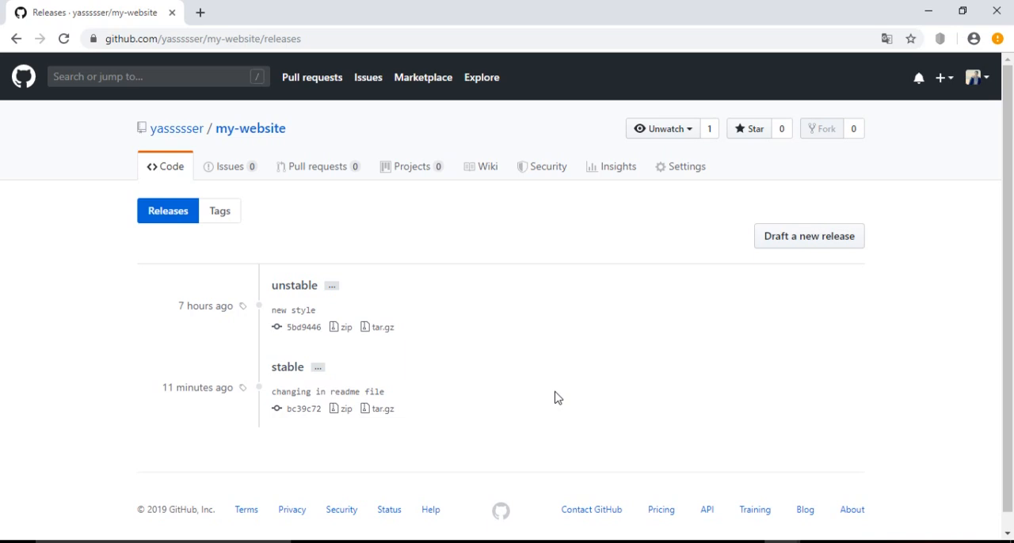
mouse_move(789, 450)
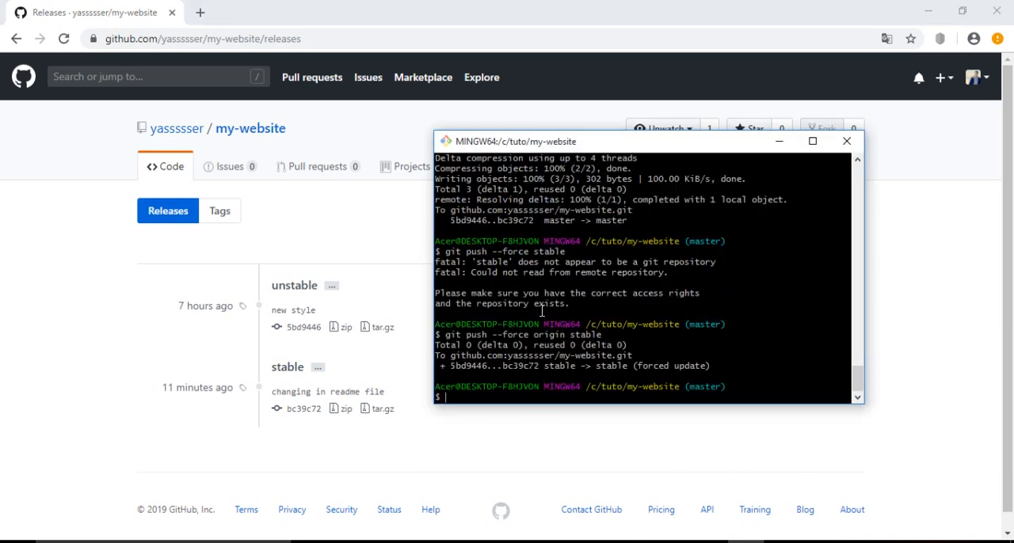
mouse_move(66, 328)
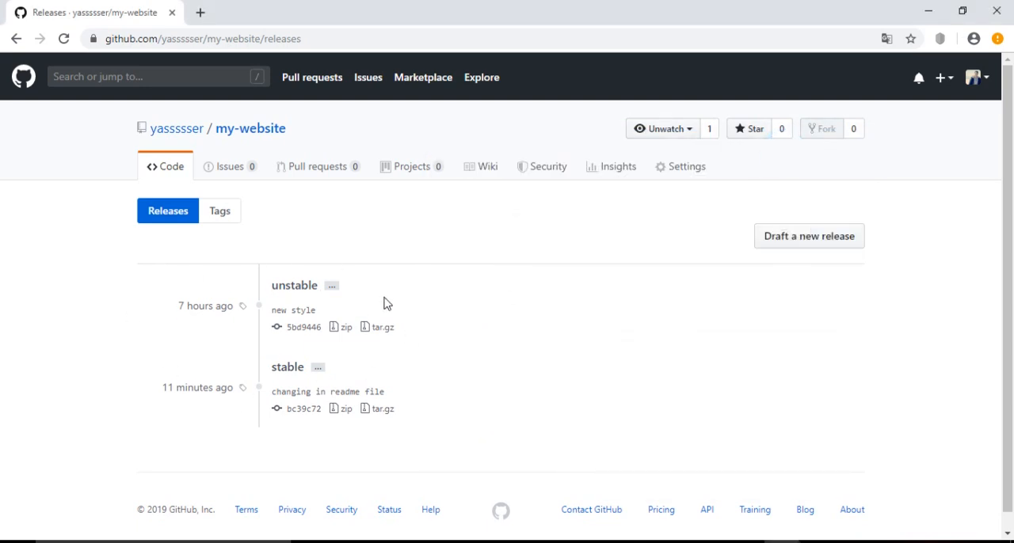
mouse_move(477, 362)
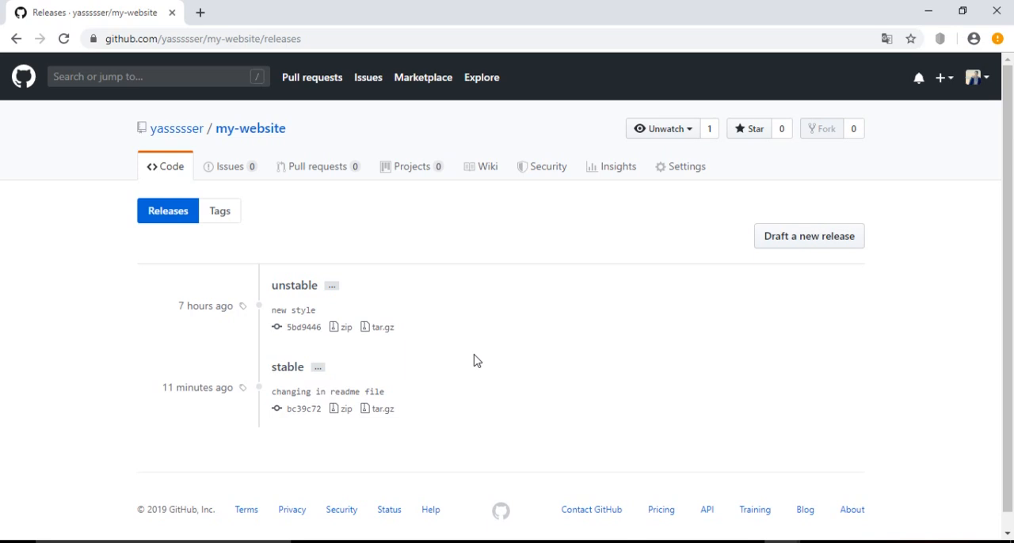